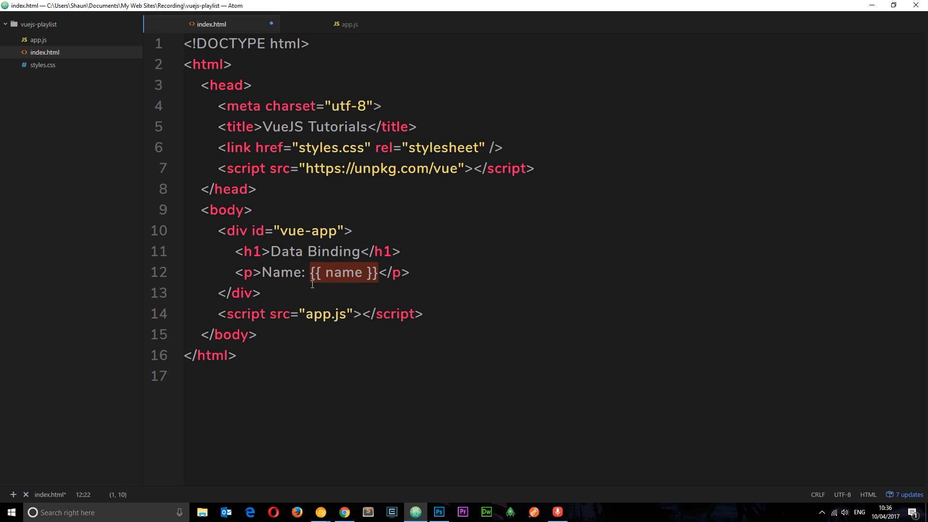
pyautogui.moveTo(416, 208)
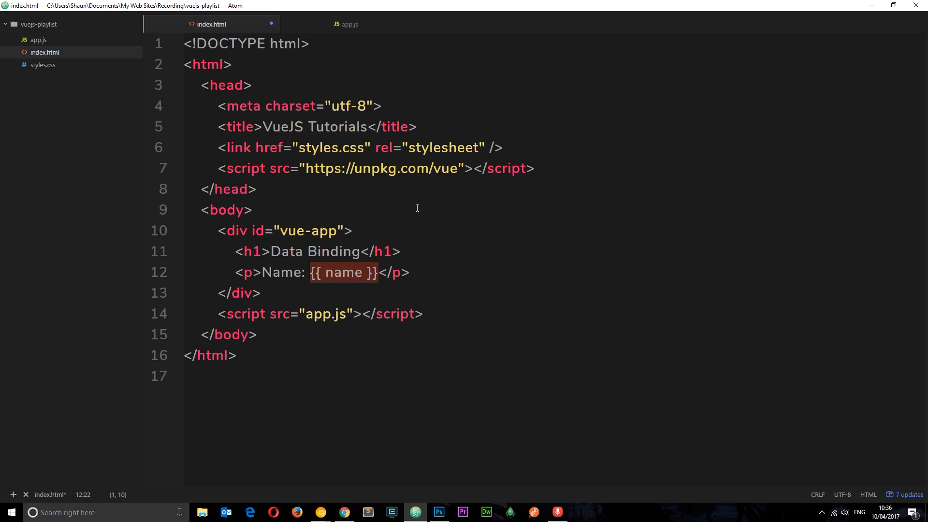
pyautogui.moveTo(346, 24)
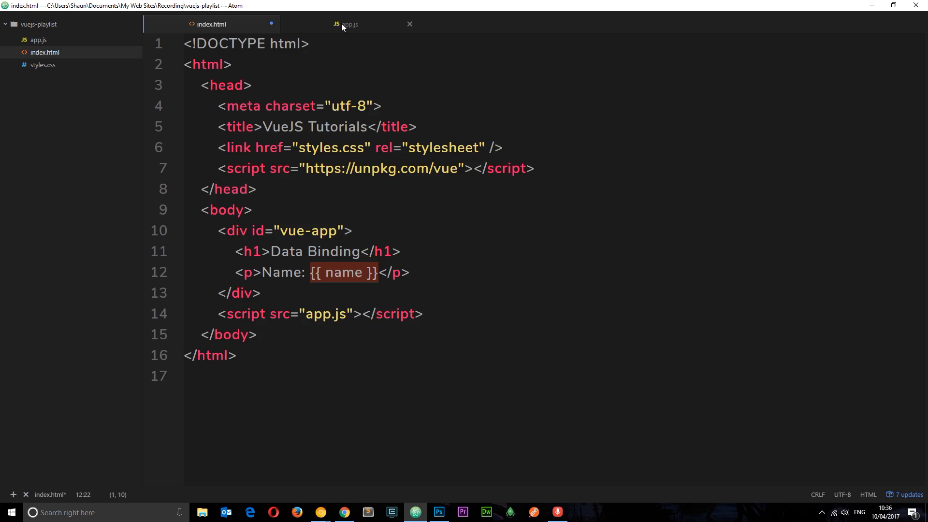
pyautogui.click(348, 24)
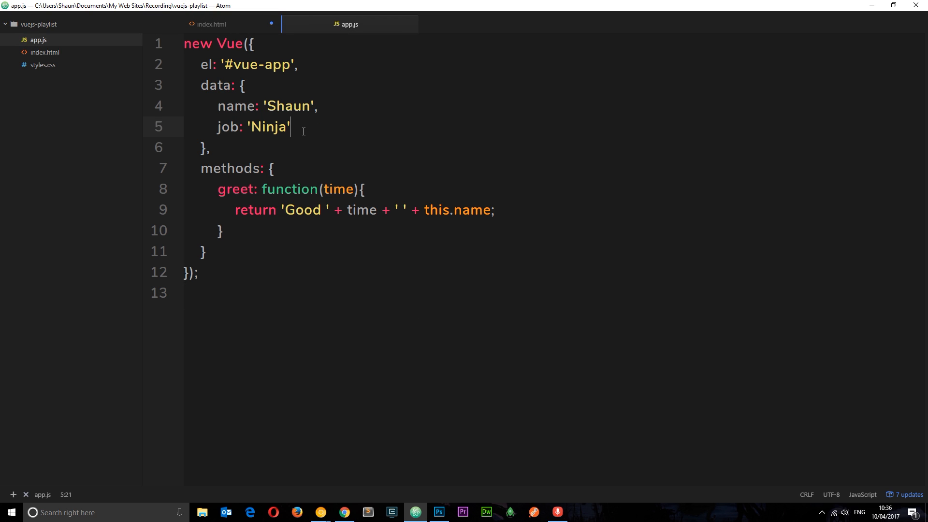
pyautogui.write(',')
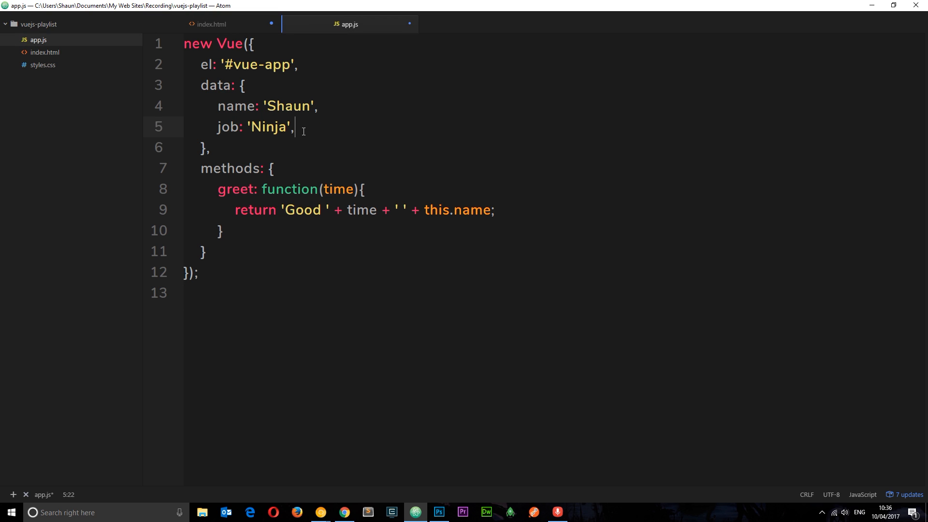
pyautogui.write('websi')
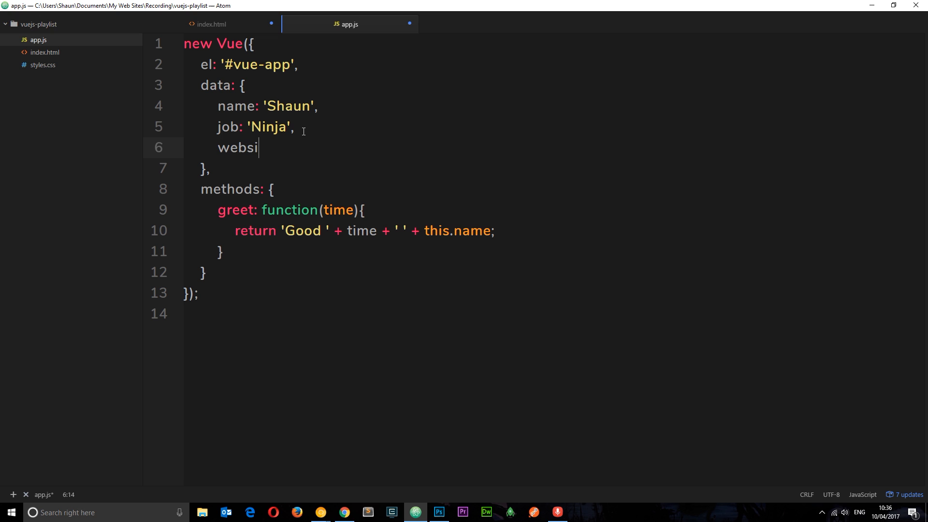
pyautogui.write("te: '")
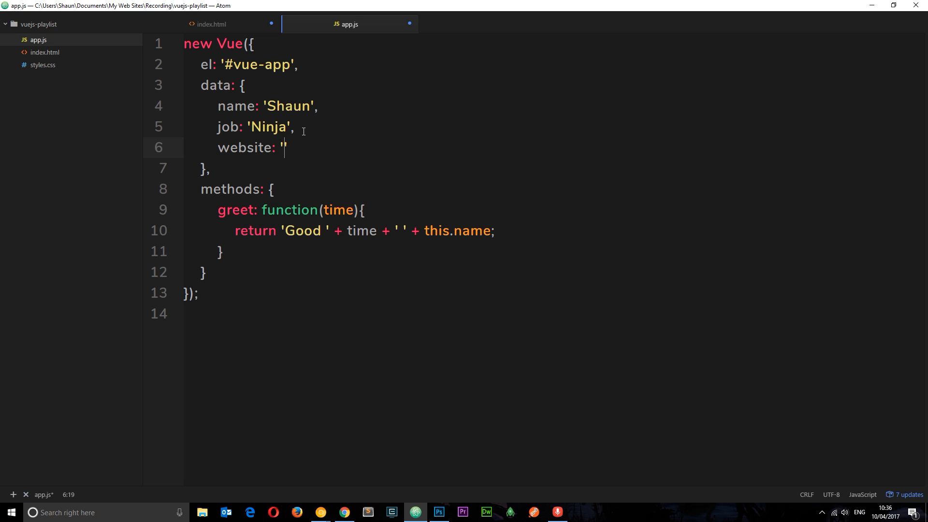
pyautogui.write('http')
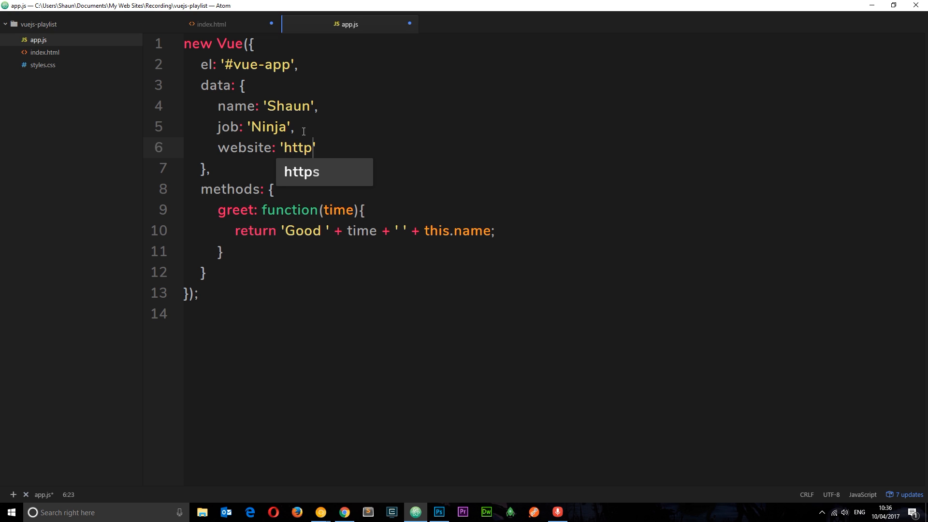
pyautogui.write('://www.t')
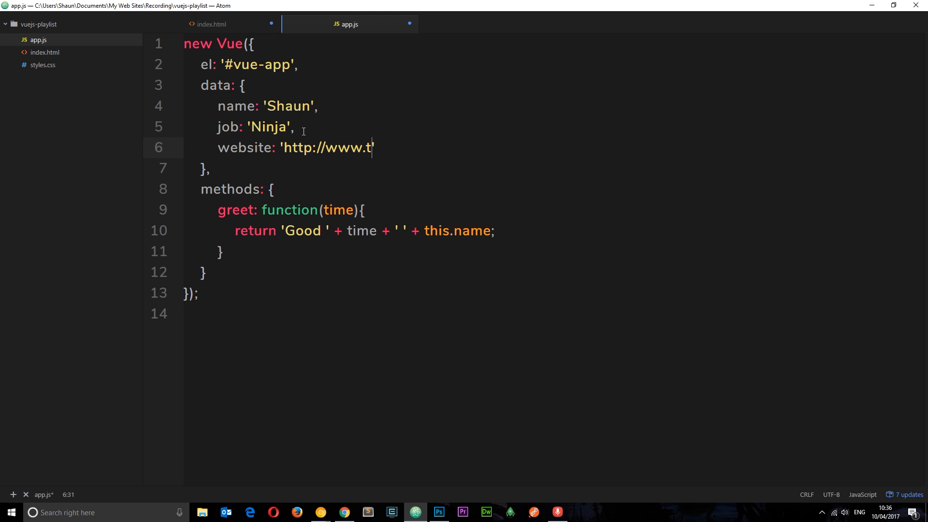
pyautogui.write('henetninja.co.')
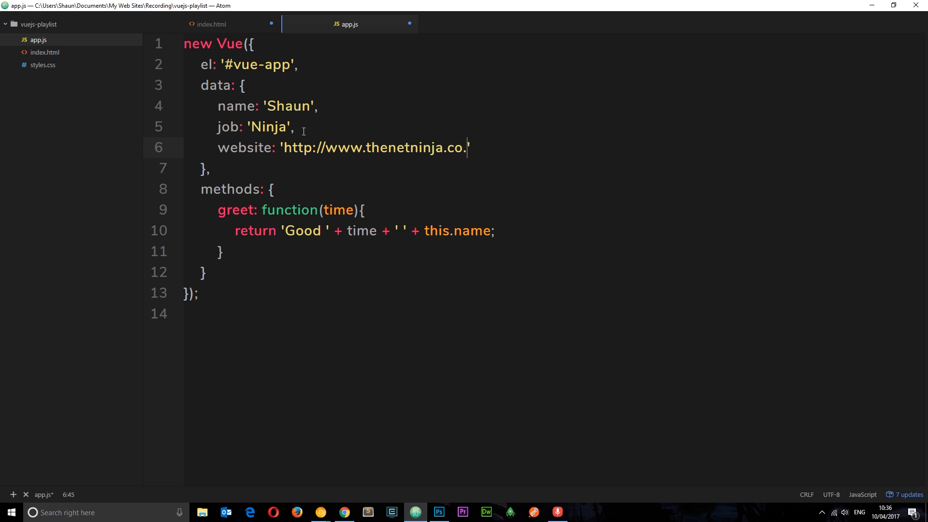
pyautogui.write('uk')
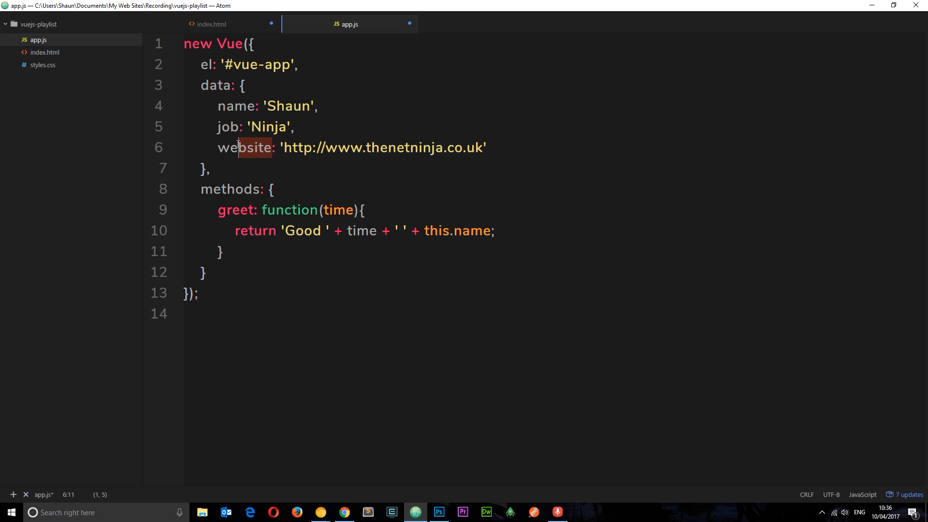
# Replace index.html's Name paragraph with <a href="website">The Net Ninja</a> below the heading
pyautogui.click(211, 24)
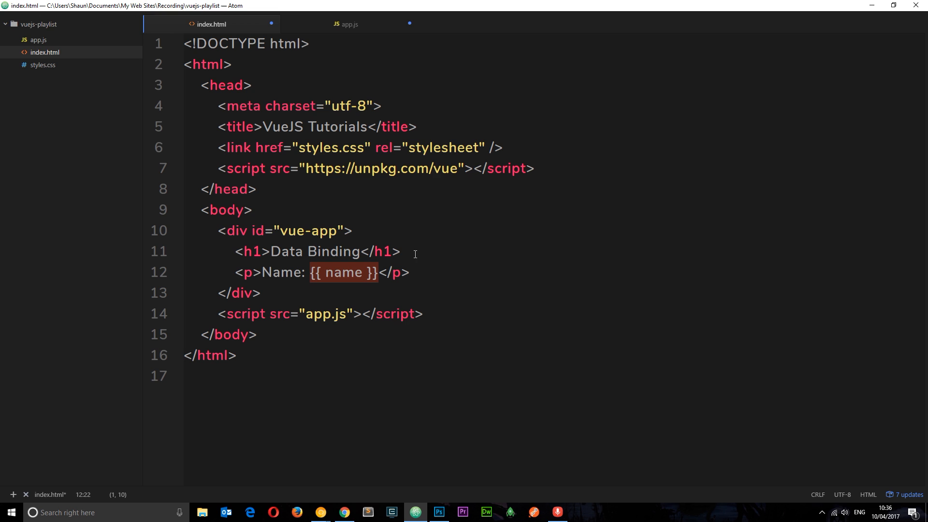
pyautogui.press('enter')
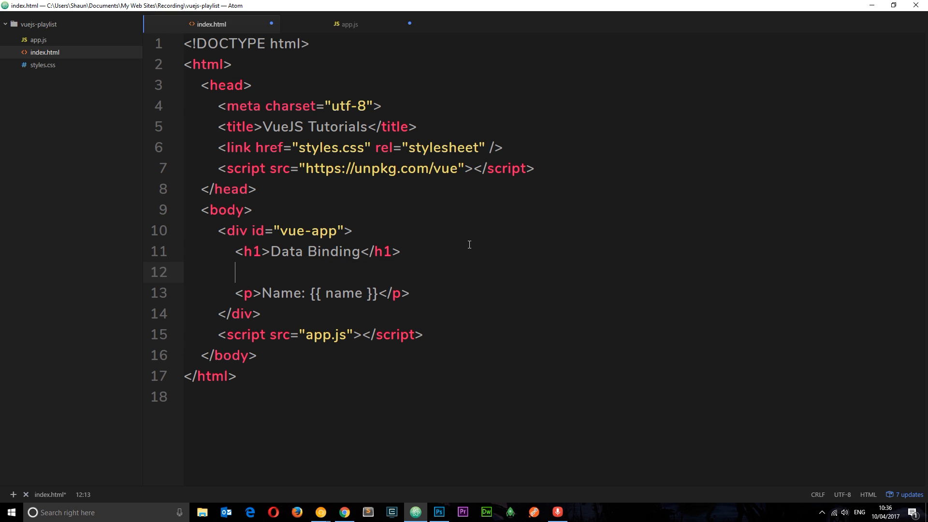
pyautogui.write('<a href="')
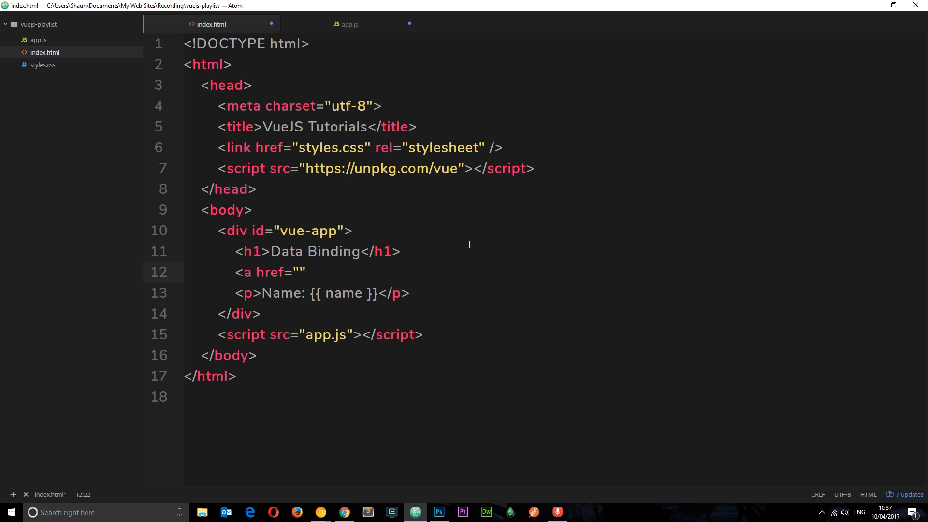
pyautogui.click(300, 272)
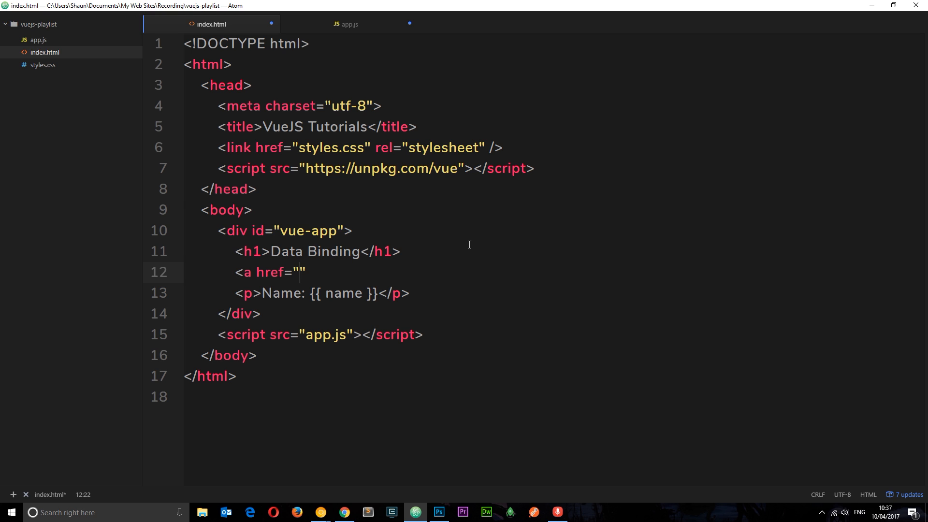
pyautogui.write('w')
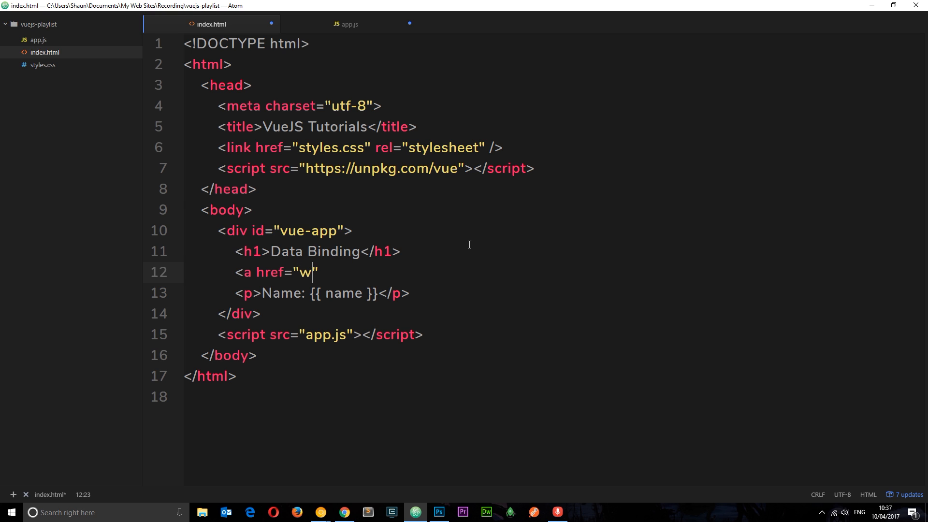
pyautogui.write('ebsite')
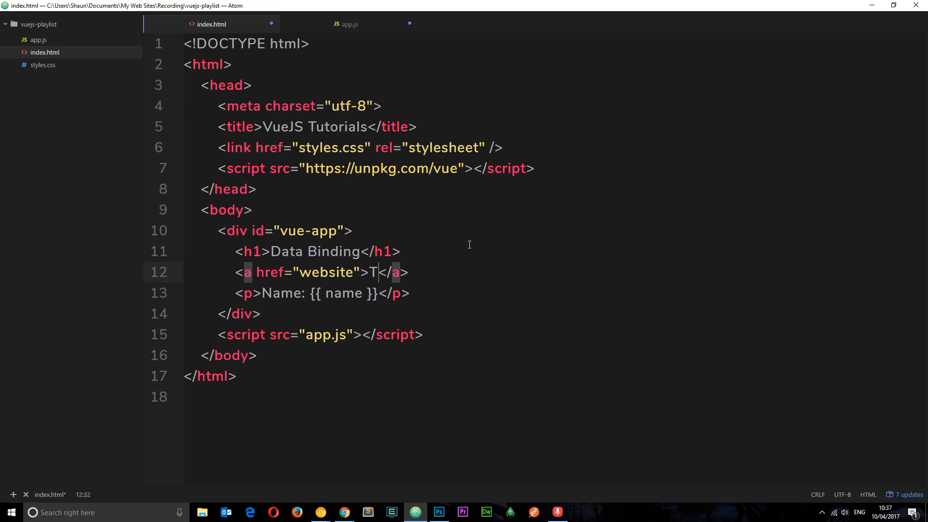
pyautogui.write('he Net Ninja')
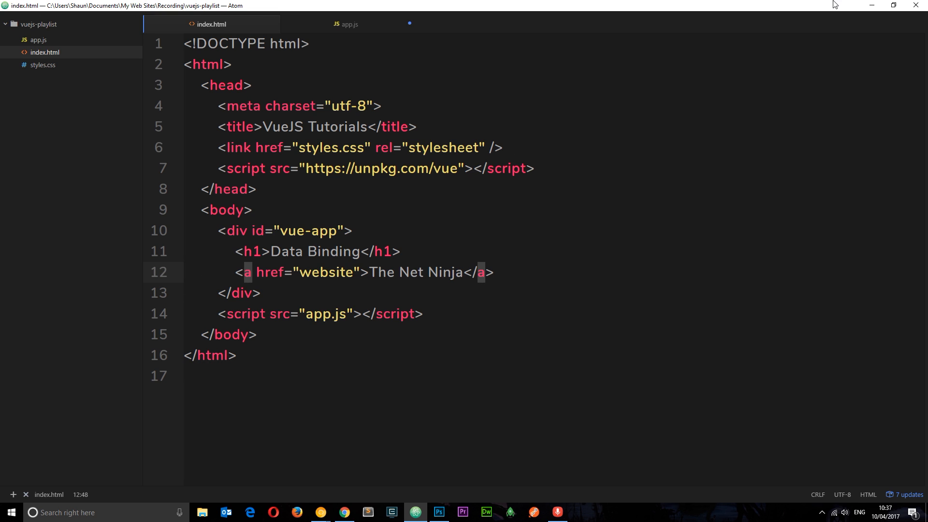
# Inspect The Net Ninja link in Chrome DevTools, showing its href is literally "website"
pyautogui.click(342, 512)
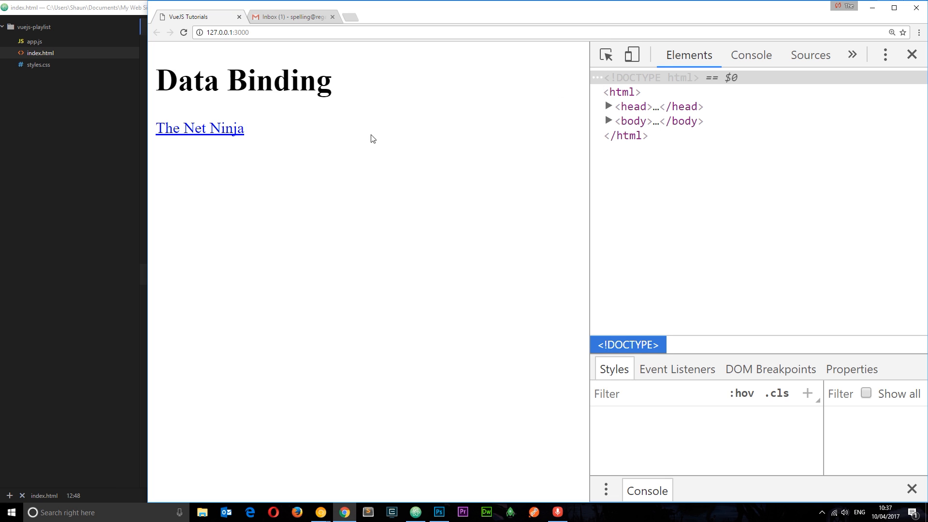
pyautogui.rightClick(199, 128)
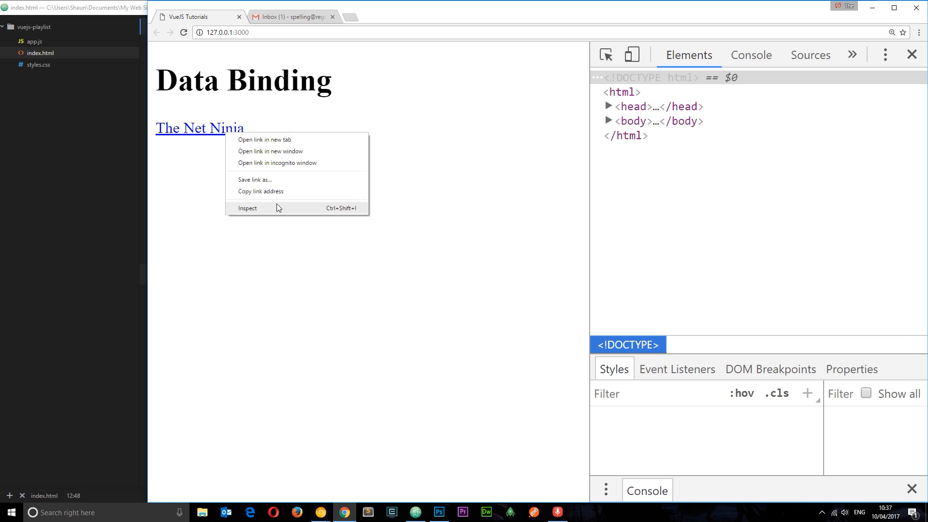
pyautogui.click(248, 208)
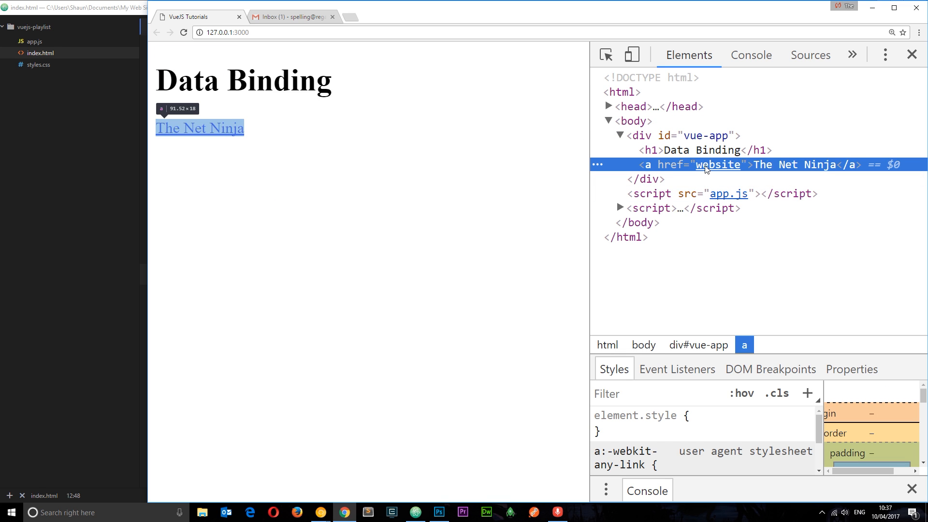
pyautogui.moveTo(719, 165)
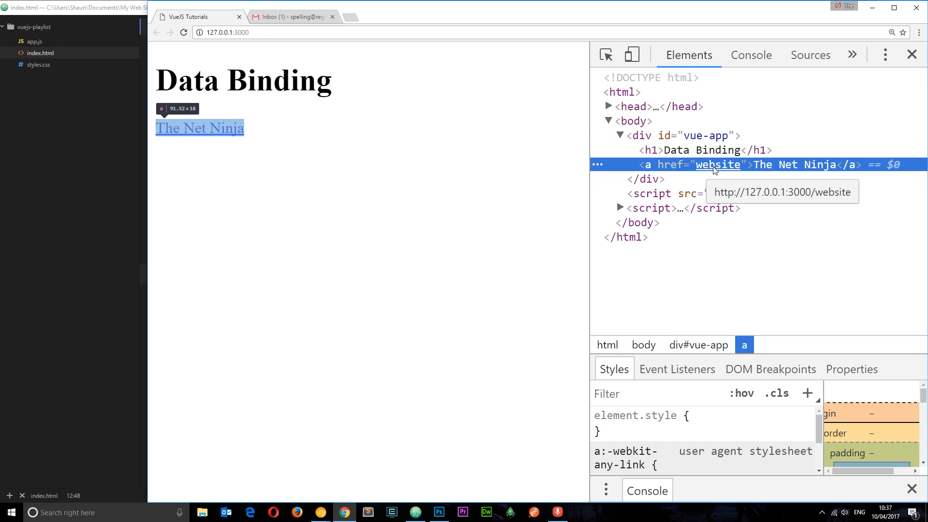
pyautogui.moveTo(725, 170)
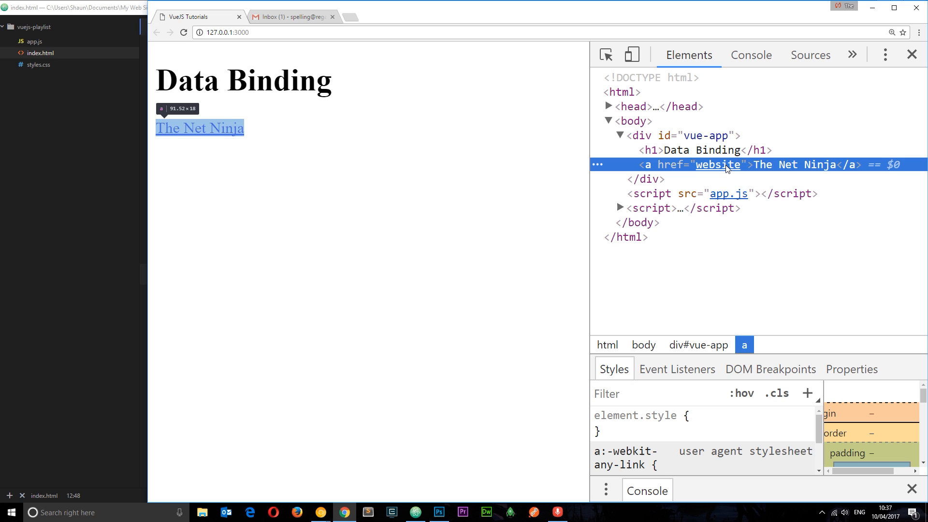
pyautogui.moveTo(788, 167)
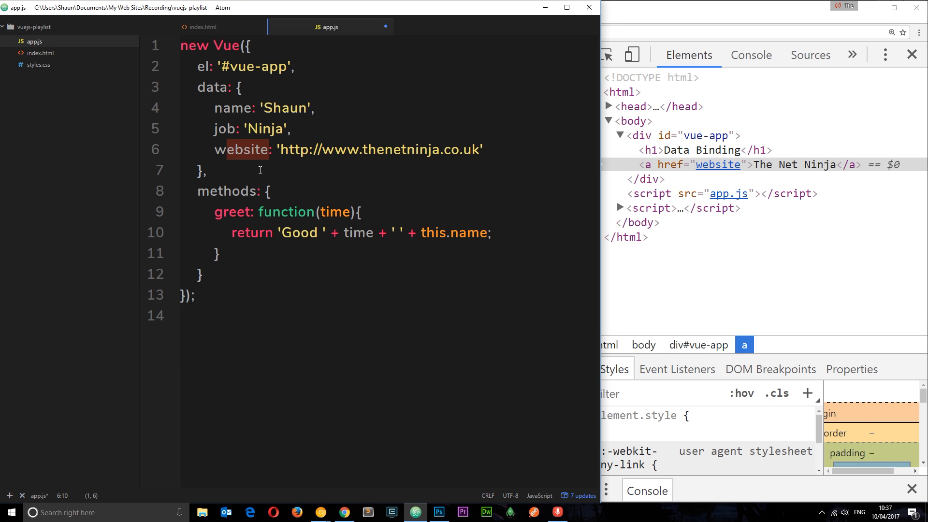
# Change the link's href in index.html to {{website}} with no quotes
pyautogui.click(203, 26)
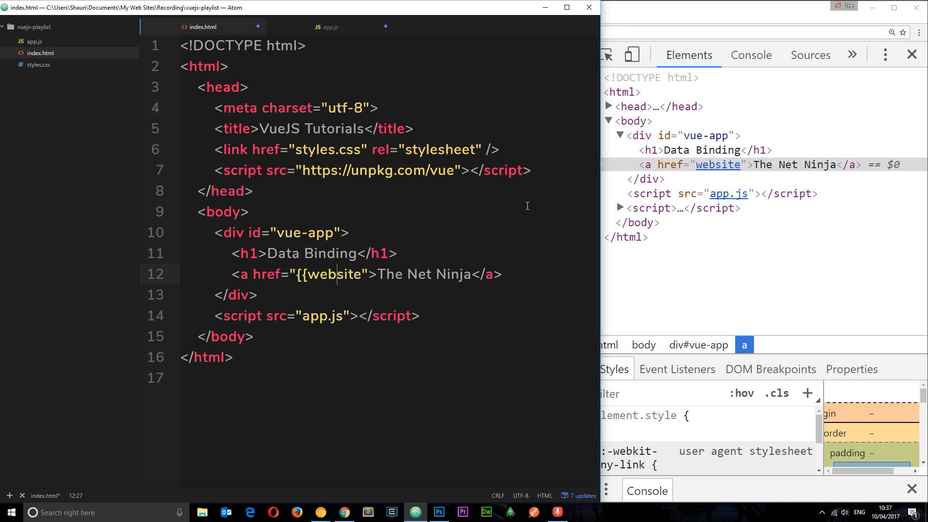
pyautogui.write('}}')
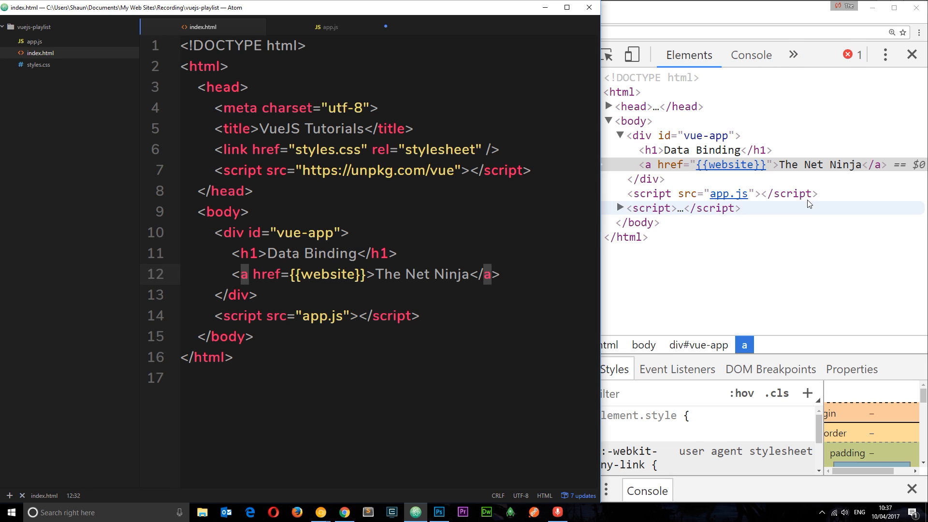
pyautogui.moveTo(781, 173)
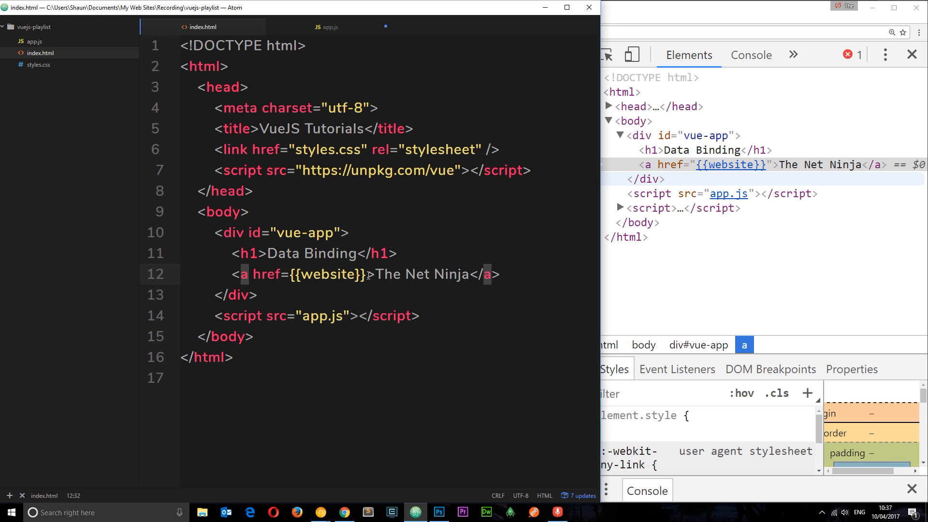
pyautogui.doubleClick(327, 274)
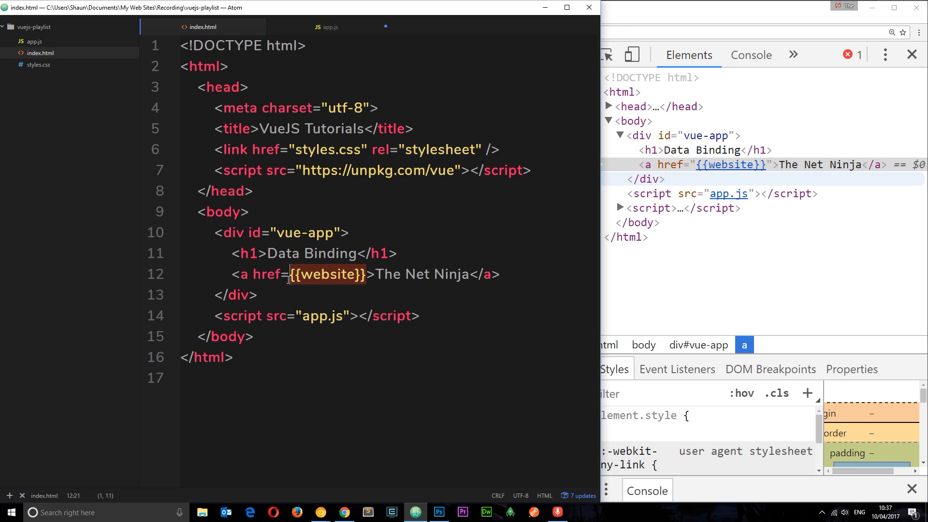
pyautogui.moveTo(438, 303)
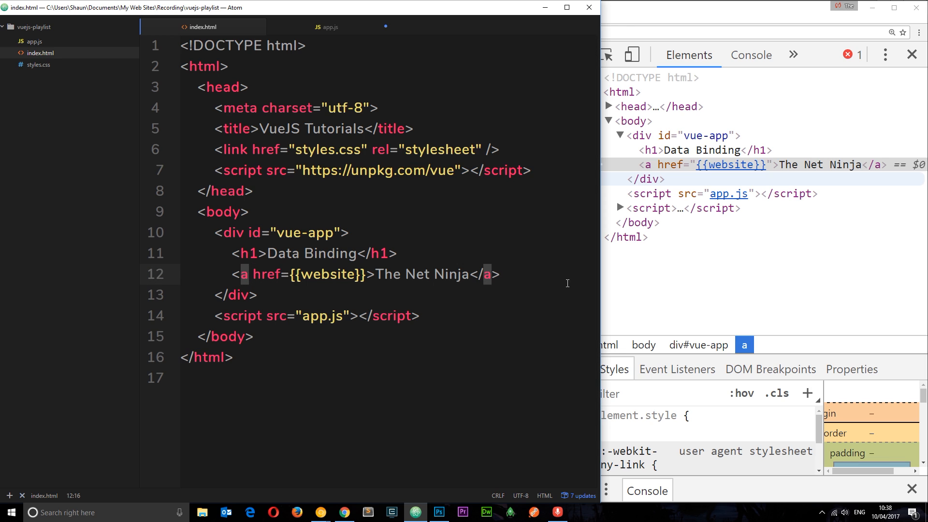
# Make the anchor attribute v-bind:href={{website}} and view app.js's website property
pyautogui.write('v')
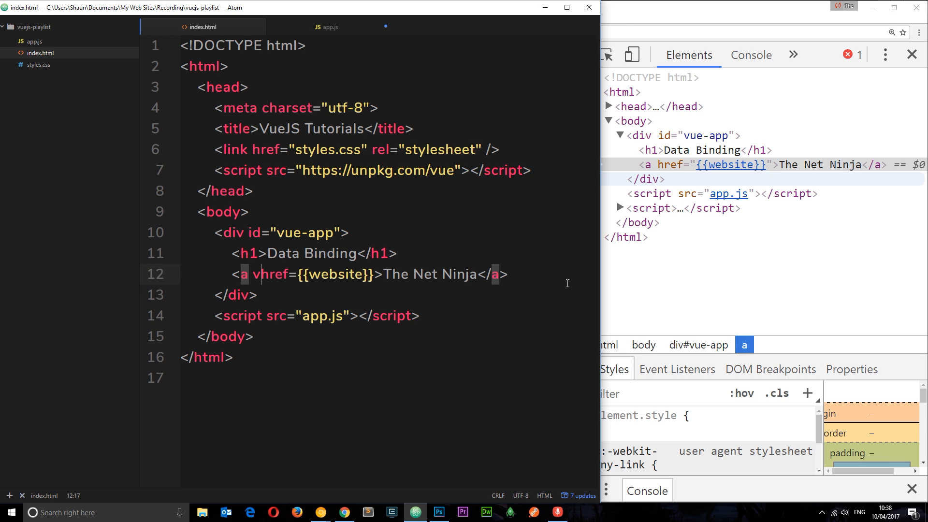
pyautogui.write('-b')
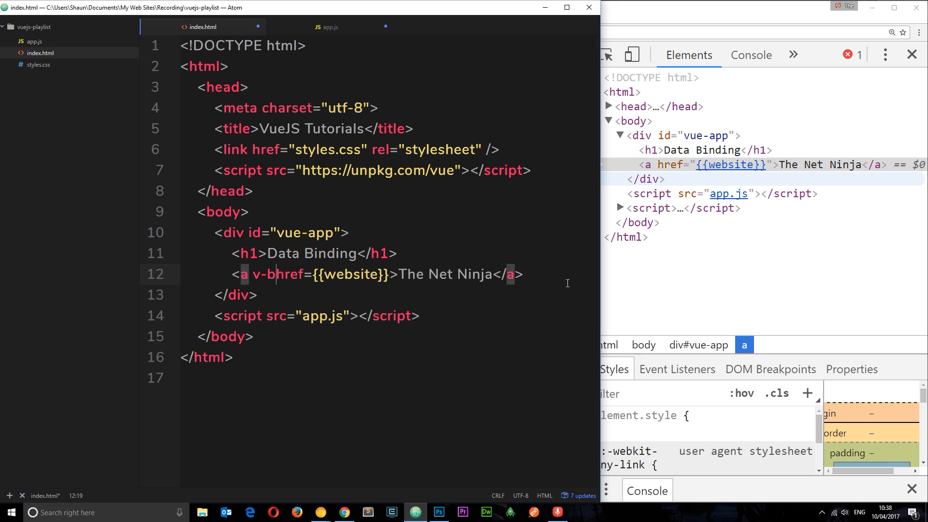
pyautogui.write('ind')
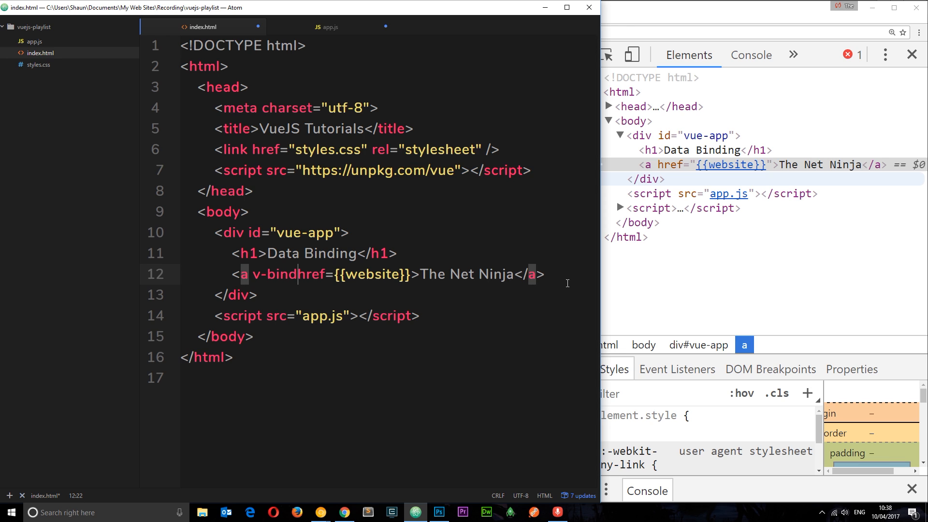
pyautogui.write(':')
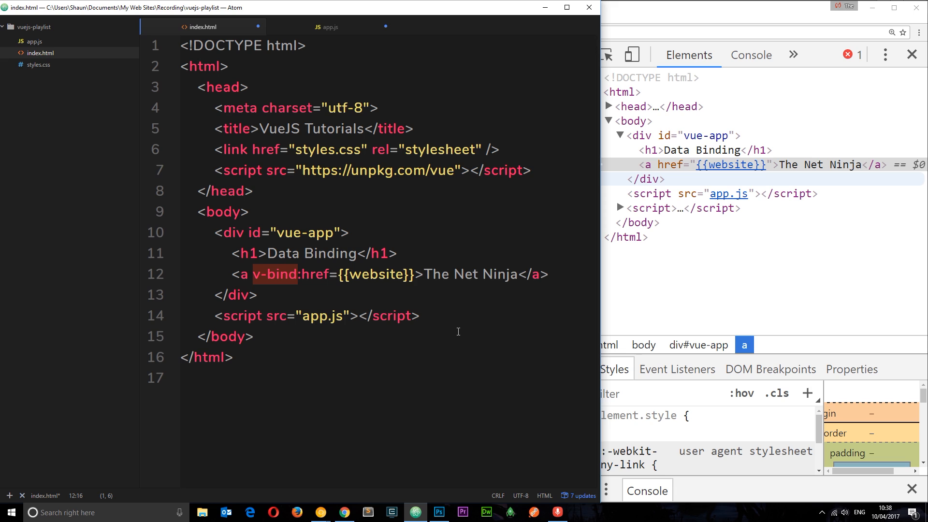
pyautogui.moveTo(477, 248)
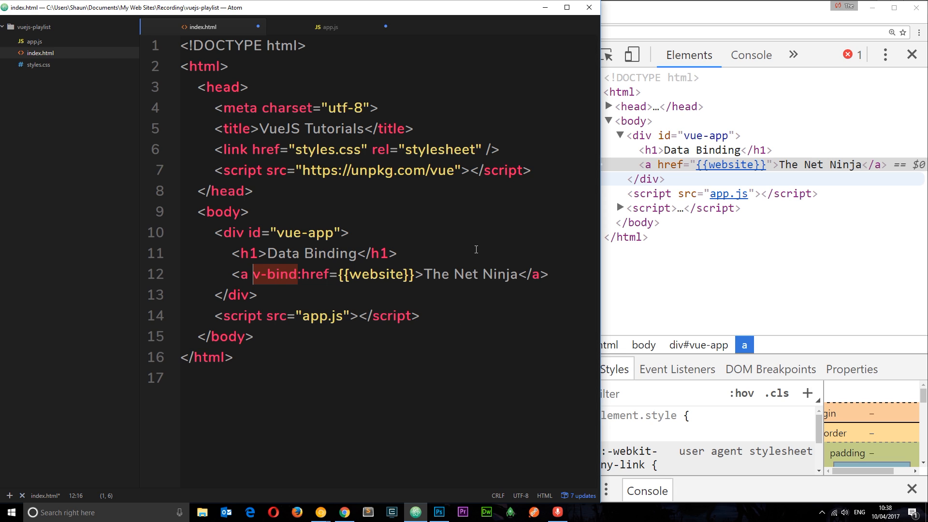
pyautogui.click(303, 275)
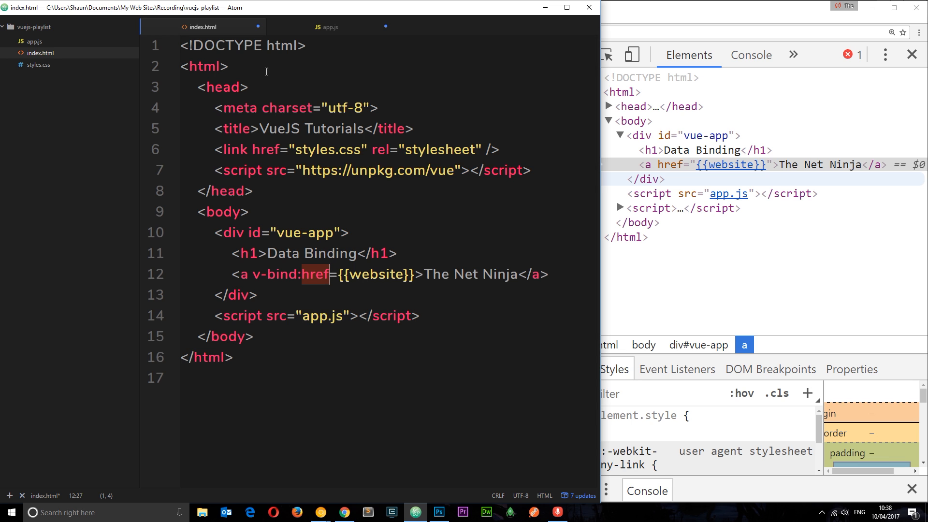
pyautogui.click(326, 26)
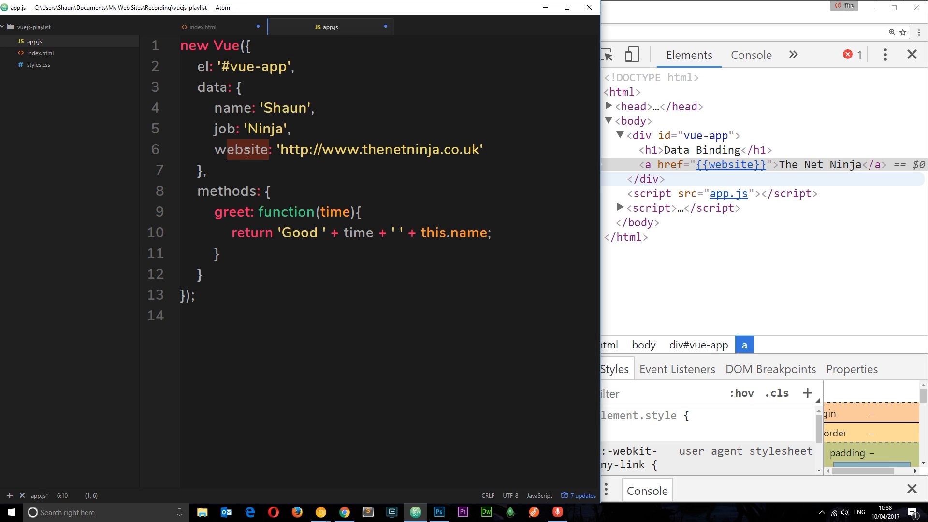
pyautogui.click(201, 26)
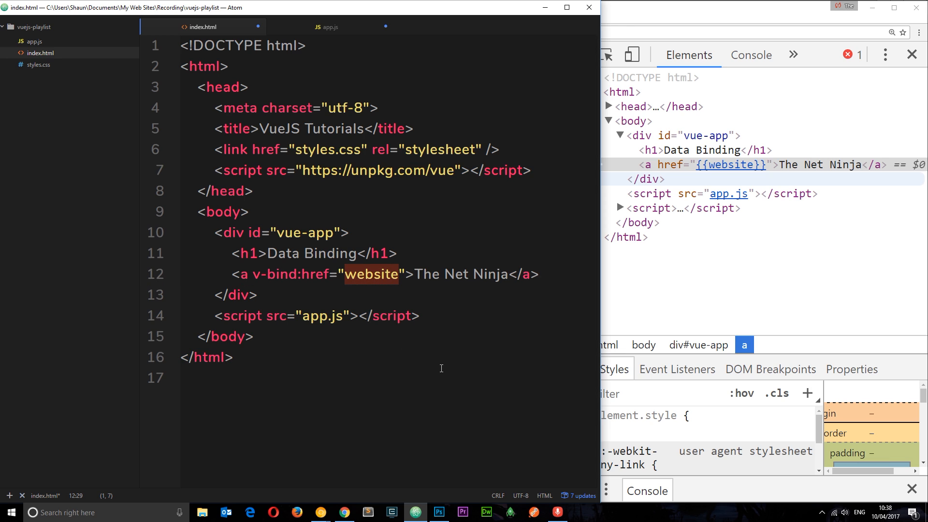
pyautogui.moveTo(414, 257)
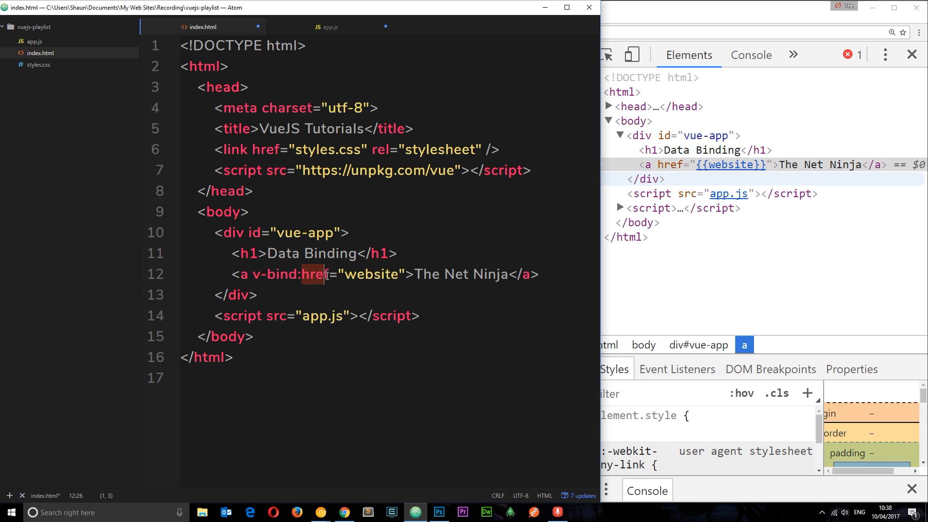
pyautogui.click(329, 27)
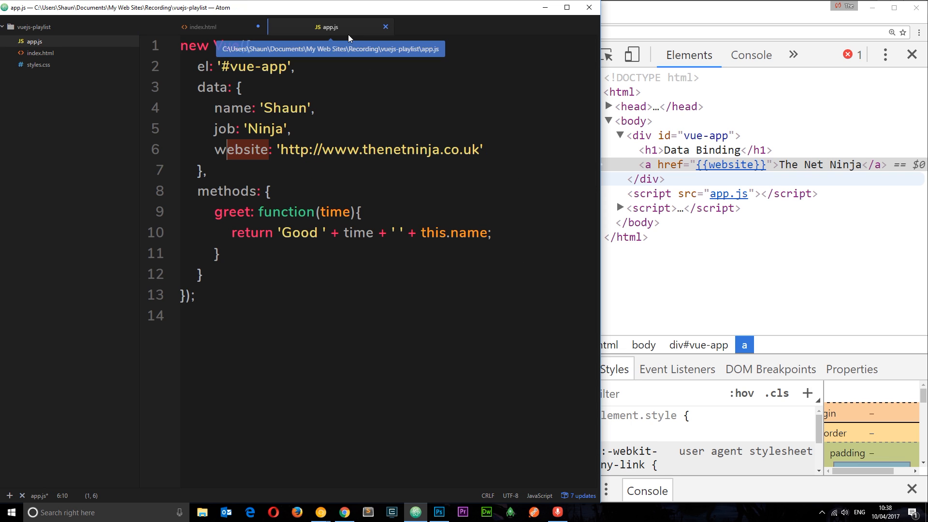
pyautogui.click(203, 27)
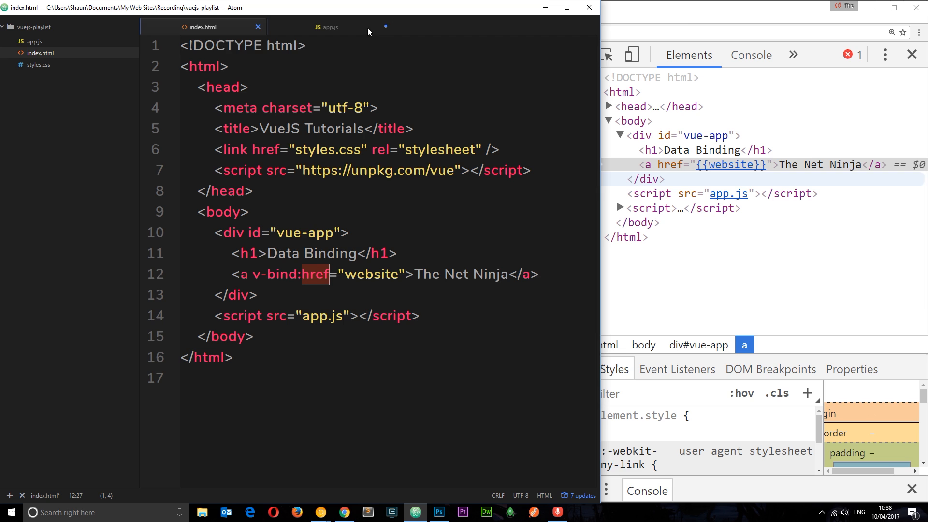
pyautogui.click(393, 107)
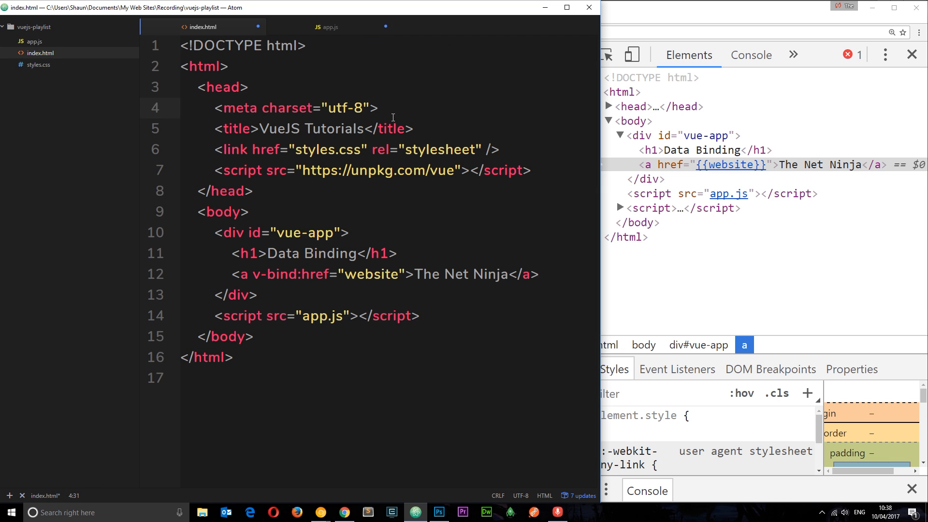
pyautogui.click(326, 26)
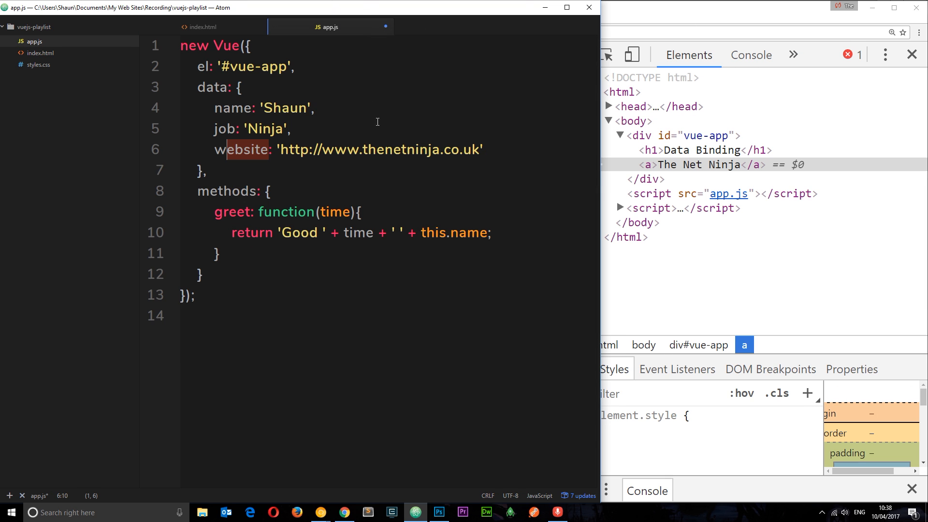
pyautogui.click(204, 26)
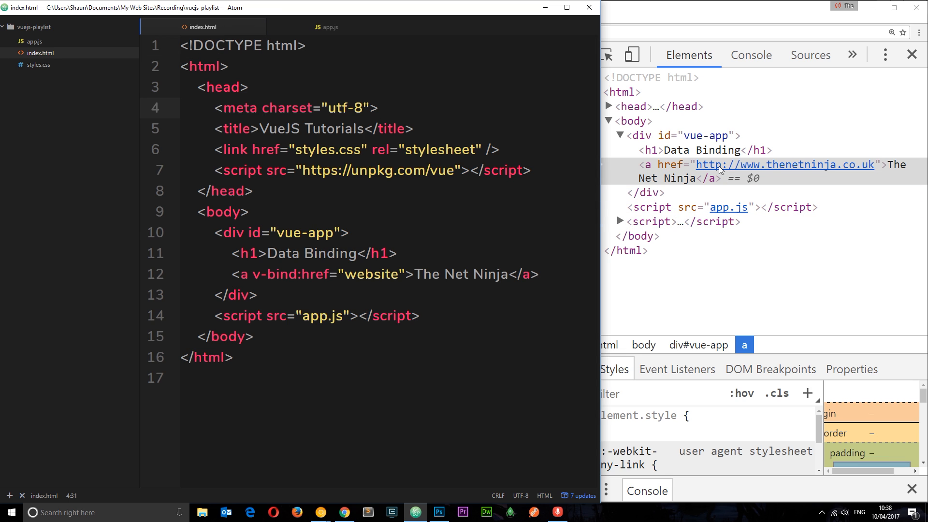
pyautogui.click(342, 513)
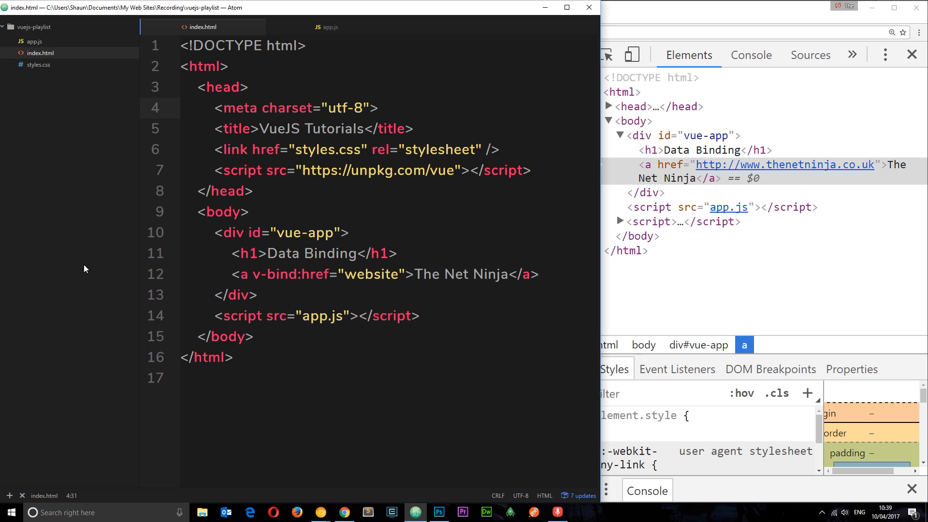
pyautogui.moveTo(355, 125)
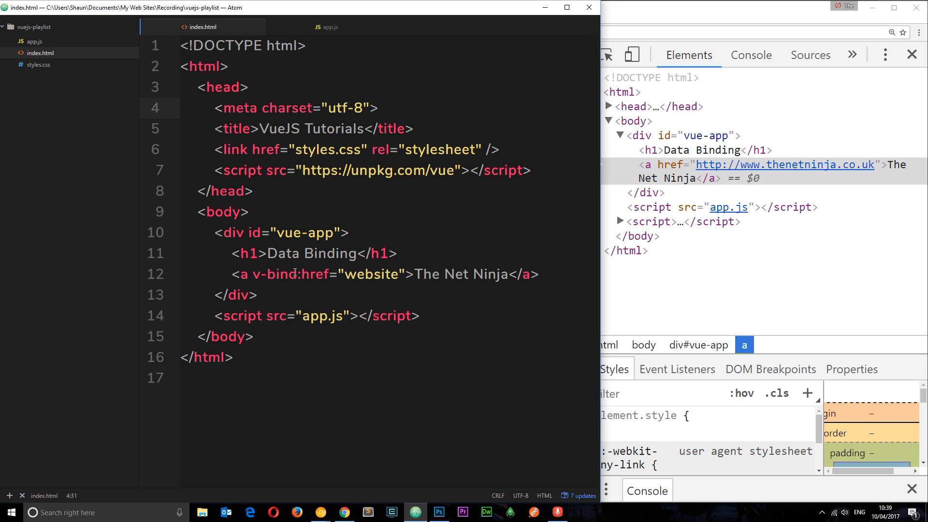
pyautogui.doubleClick(272, 273)
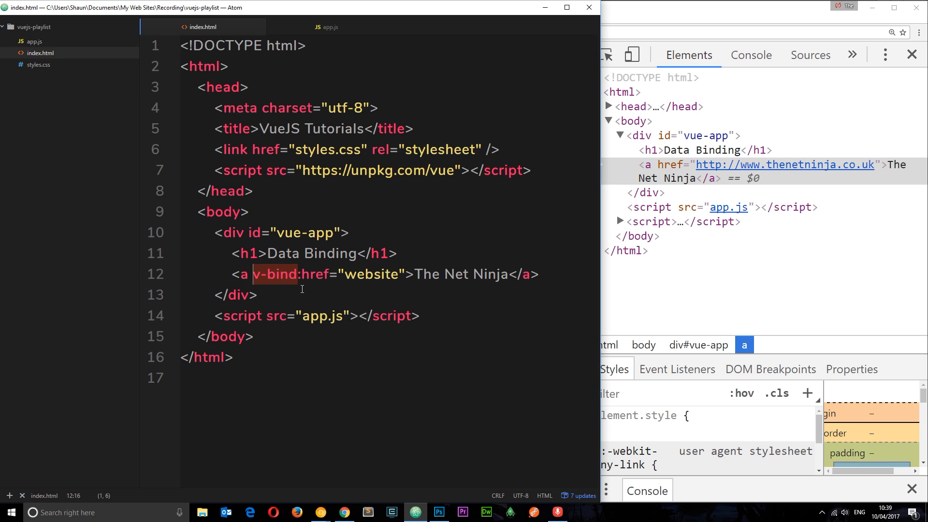
pyautogui.write(':')
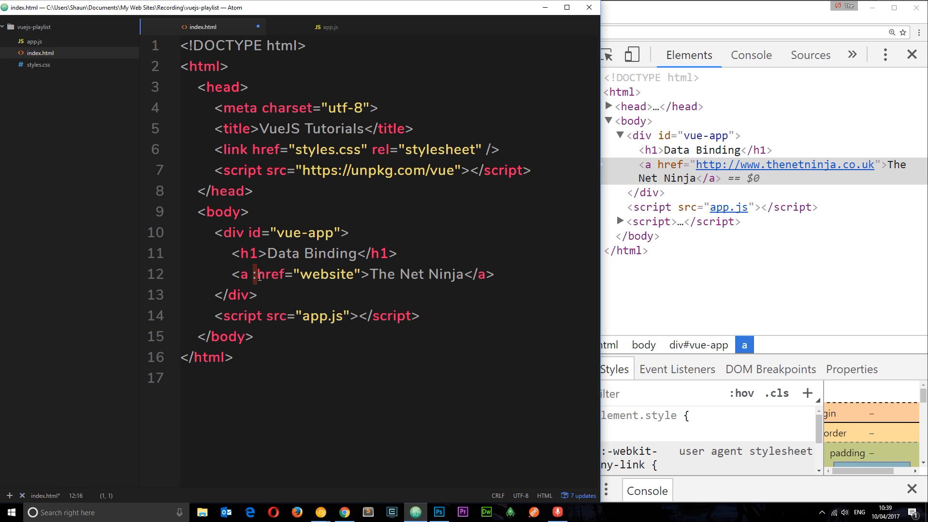
pyautogui.doubleClick(272, 274)
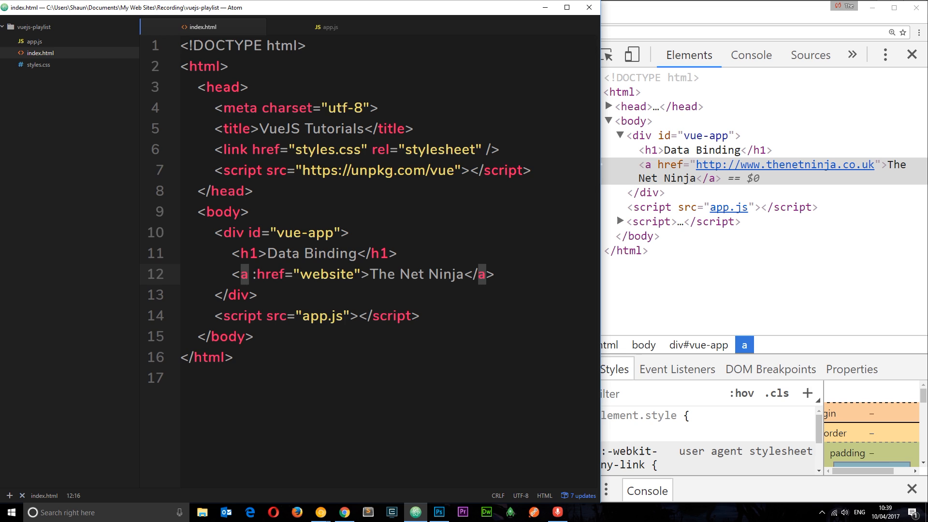
pyautogui.write('v-bind')
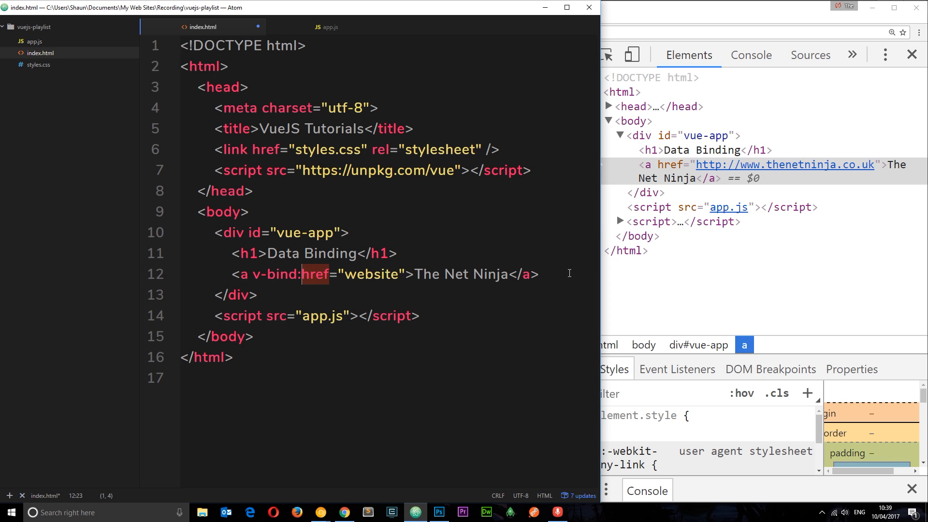
pyautogui.write('<inpu')
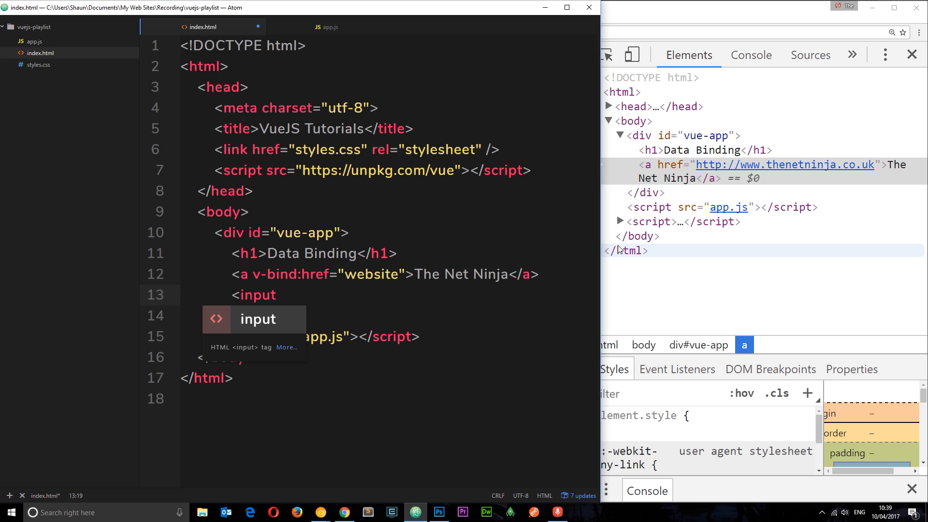
# Add <input type="text" value="shaun" /> under the link in index.html
pyautogui.write('type=""')
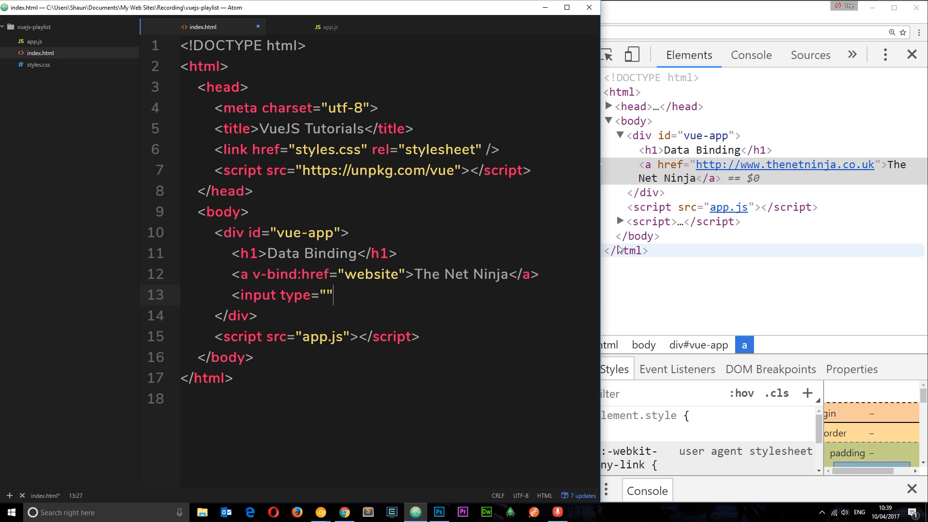
pyautogui.write('text')
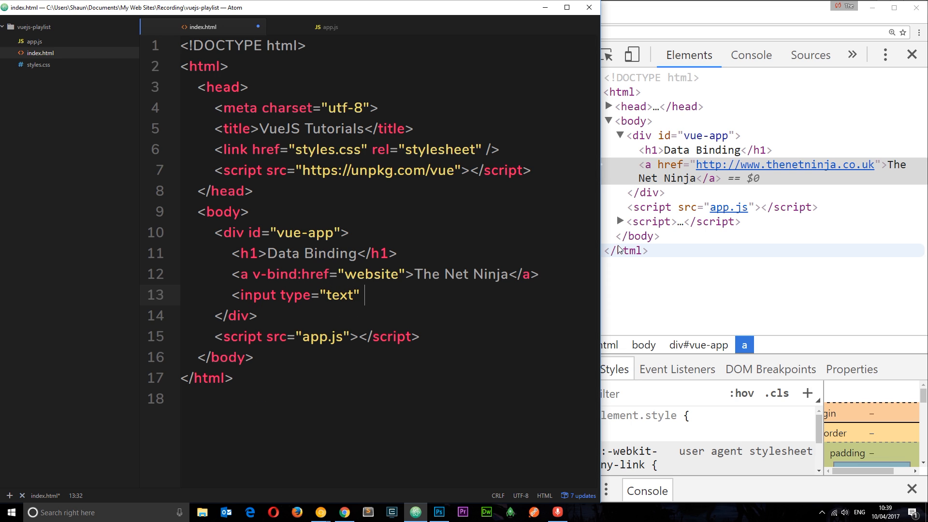
pyautogui.write('value=""')
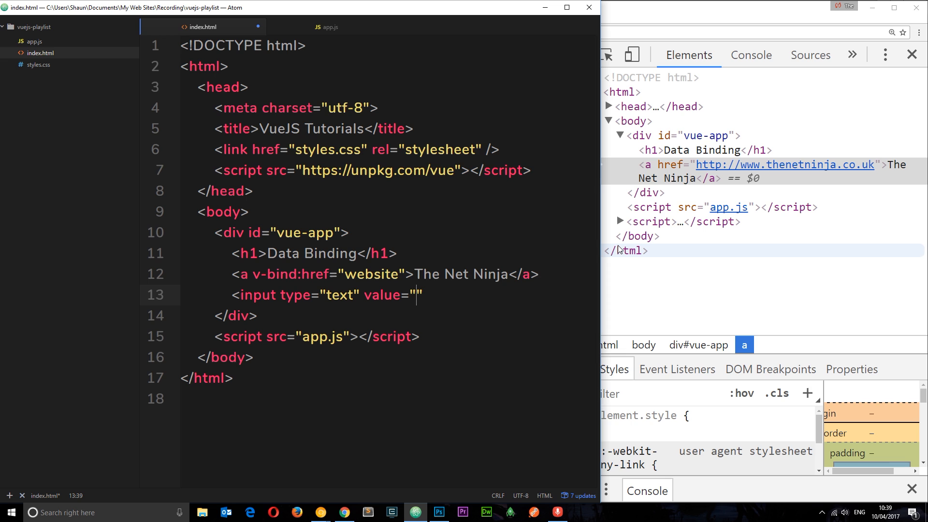
pyautogui.write('shaun')
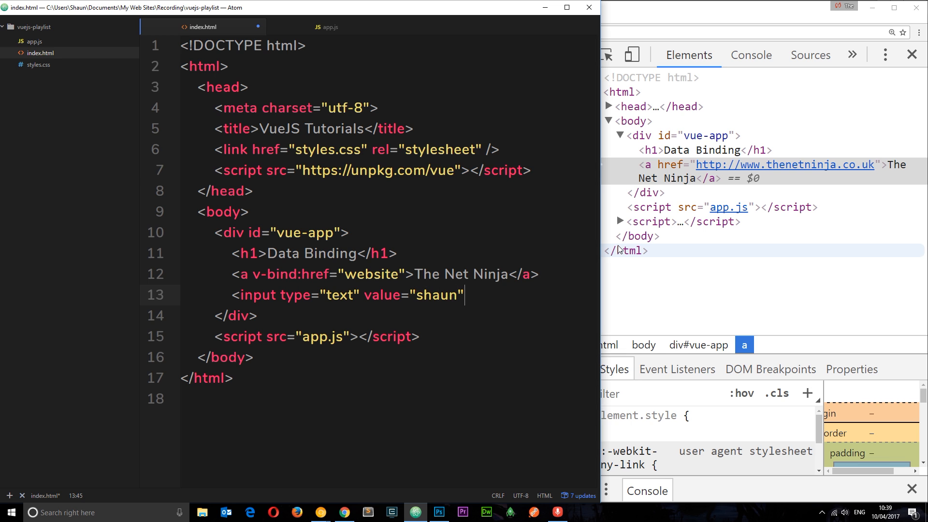
pyautogui.write('/>')
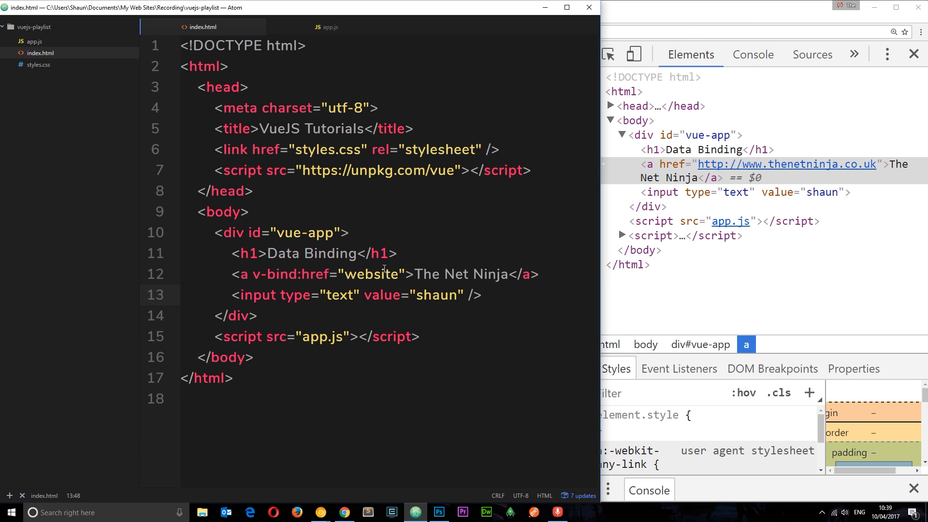
# Bind the input with v-bind:value, switching from name to job after checking app.js and Chrome
pyautogui.write('v')
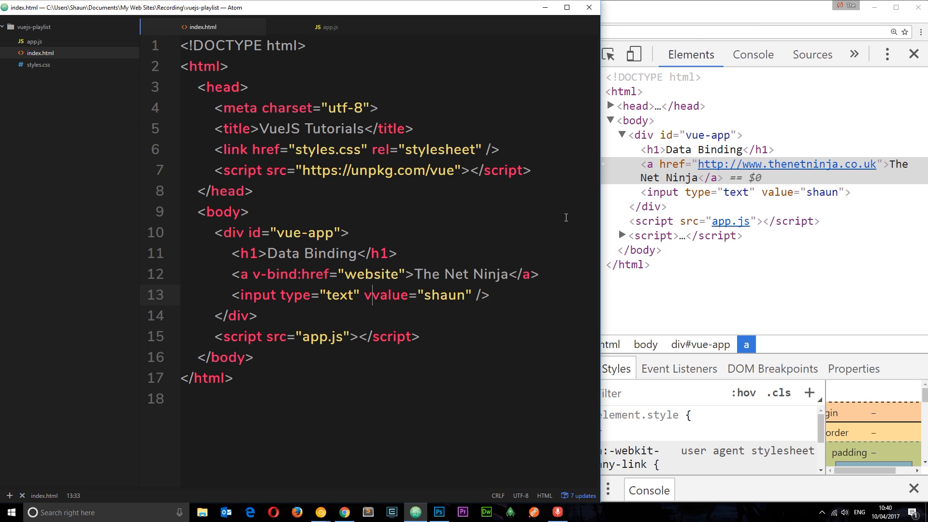
pyautogui.write('-bind:')
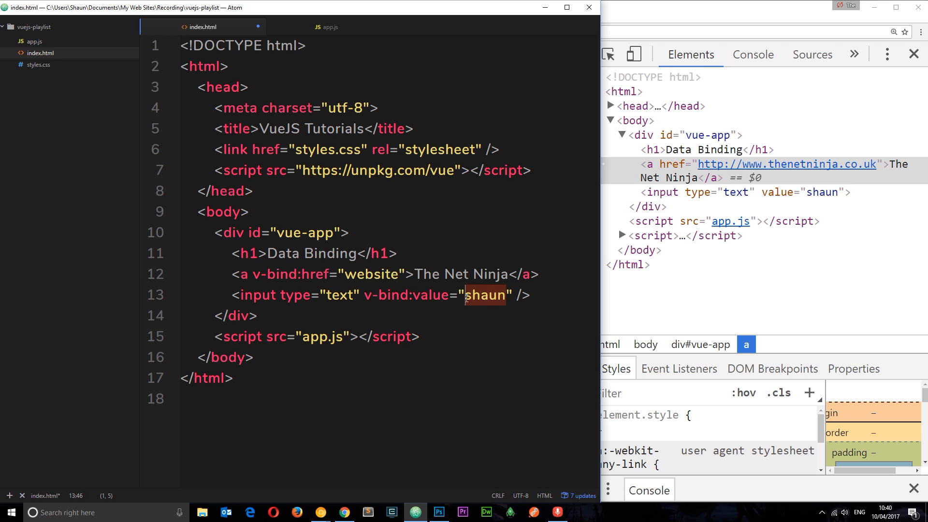
pyautogui.write('name')
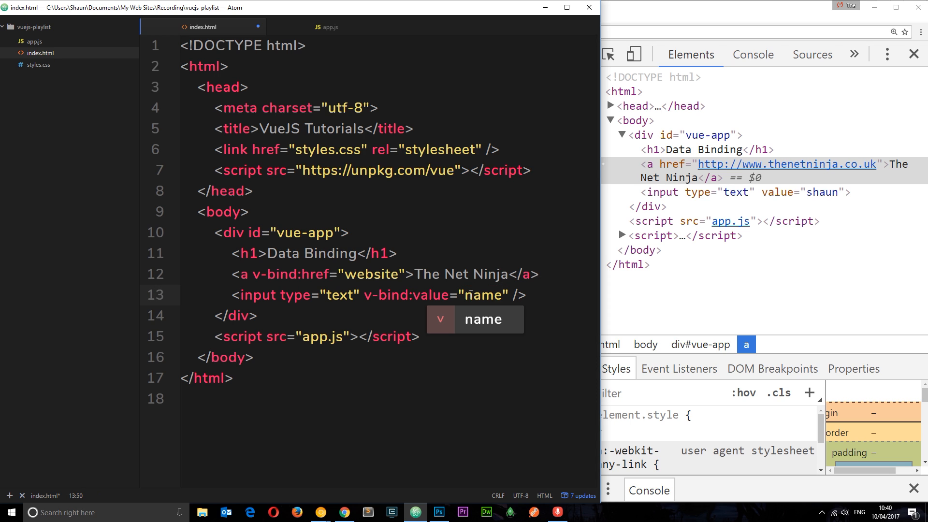
pyautogui.click(327, 27)
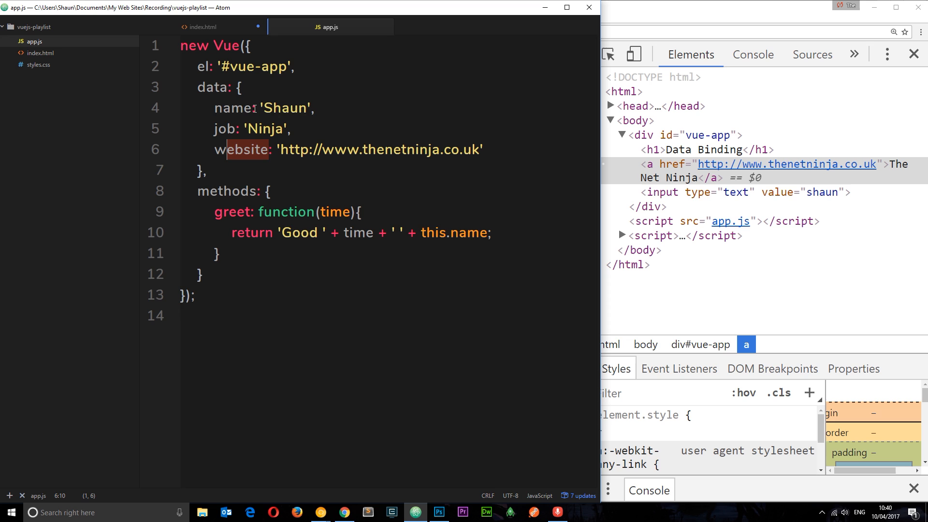
pyautogui.click(203, 26)
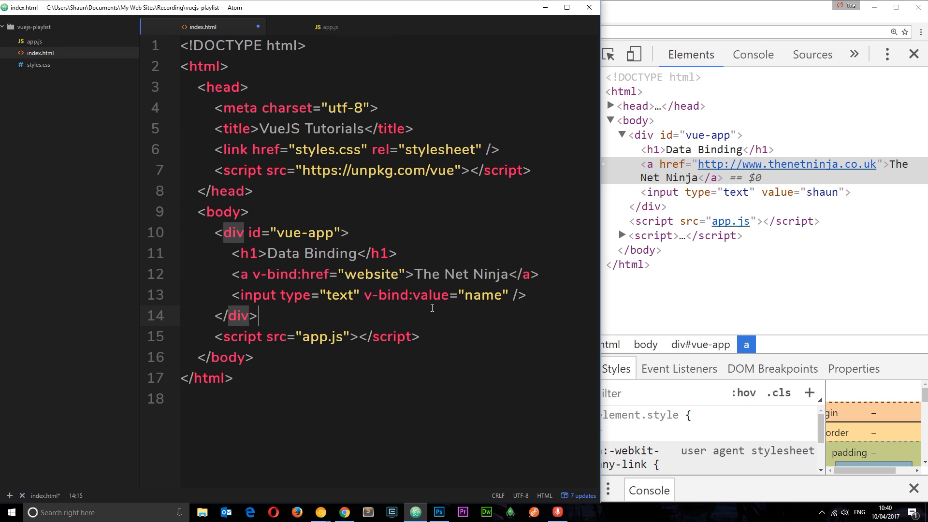
pyautogui.click(343, 512)
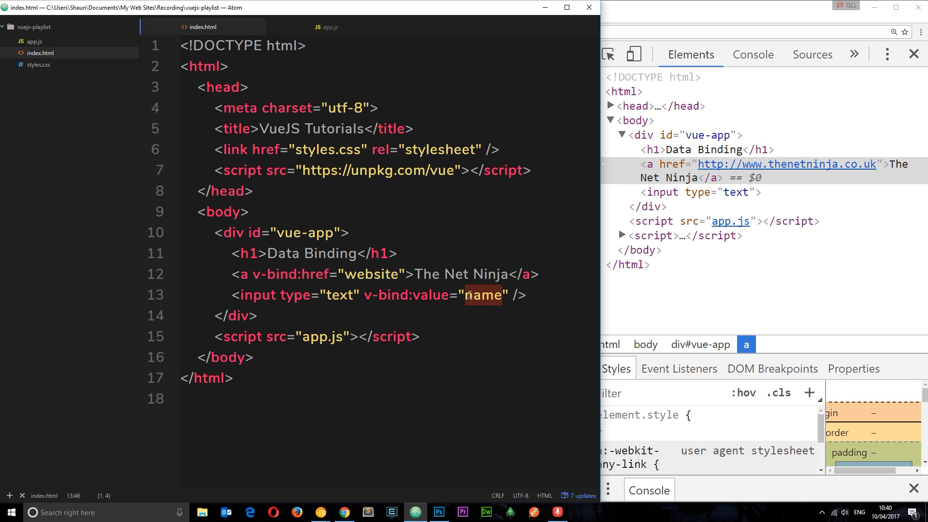
pyautogui.click(344, 512)
pyautogui.write('job')
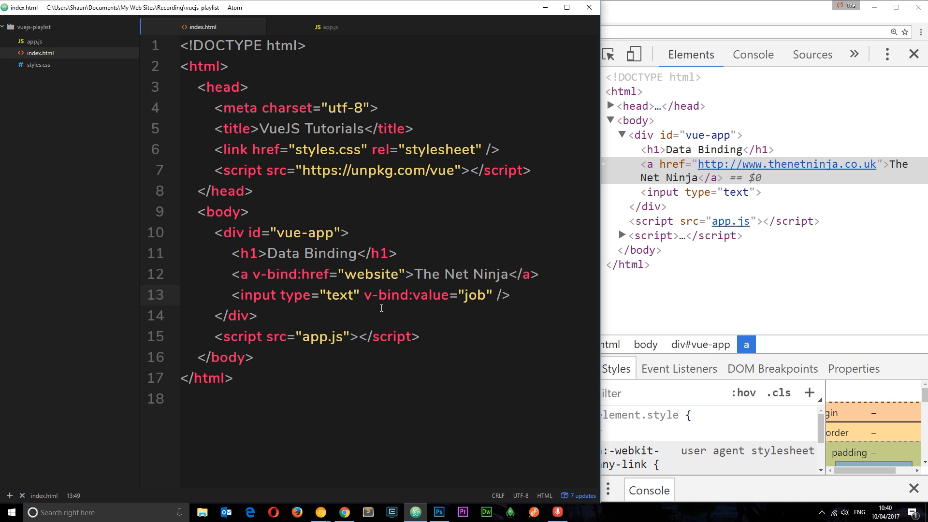
pyautogui.doubleClick(431, 294)
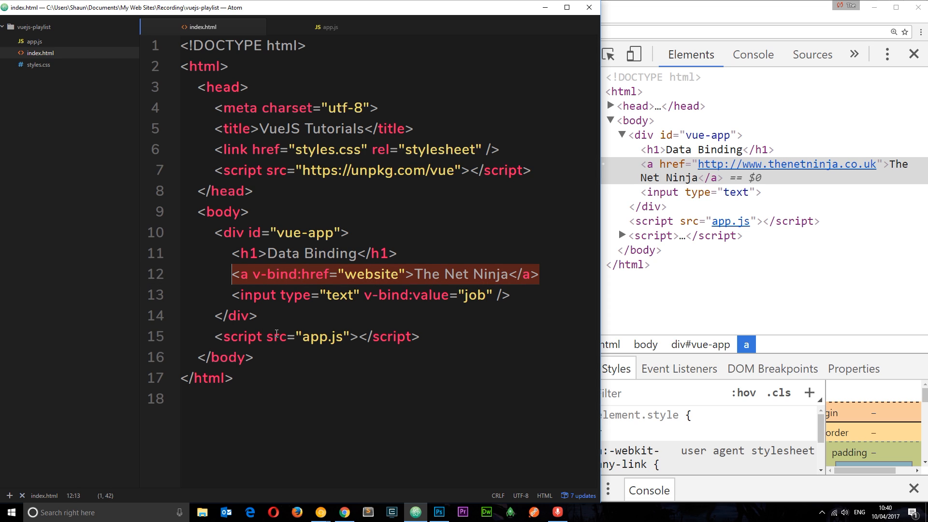
pyautogui.moveTo(503, 314)
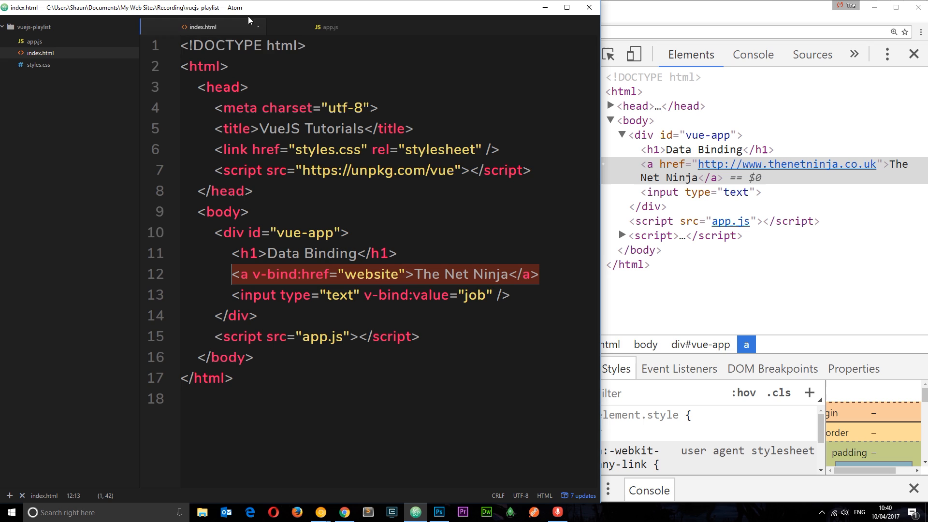
pyautogui.click(326, 26)
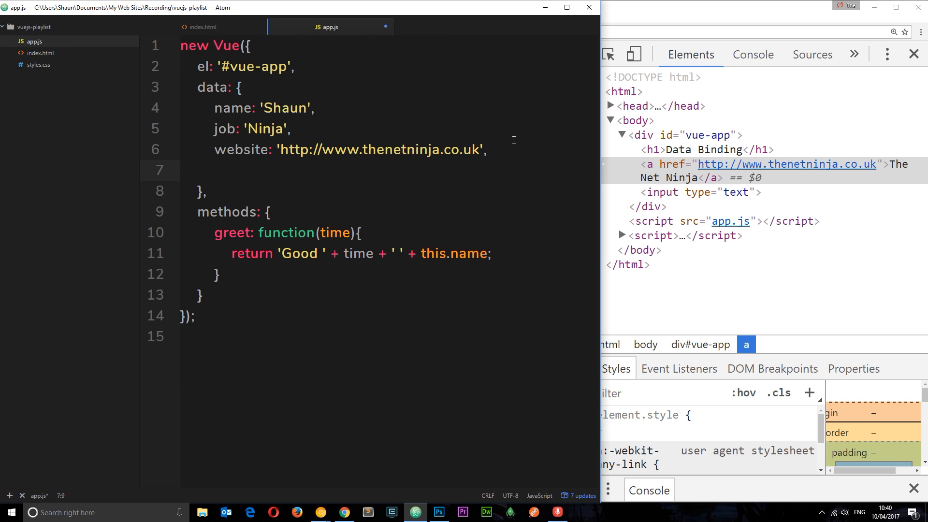
pyautogui.write('websiteTag')
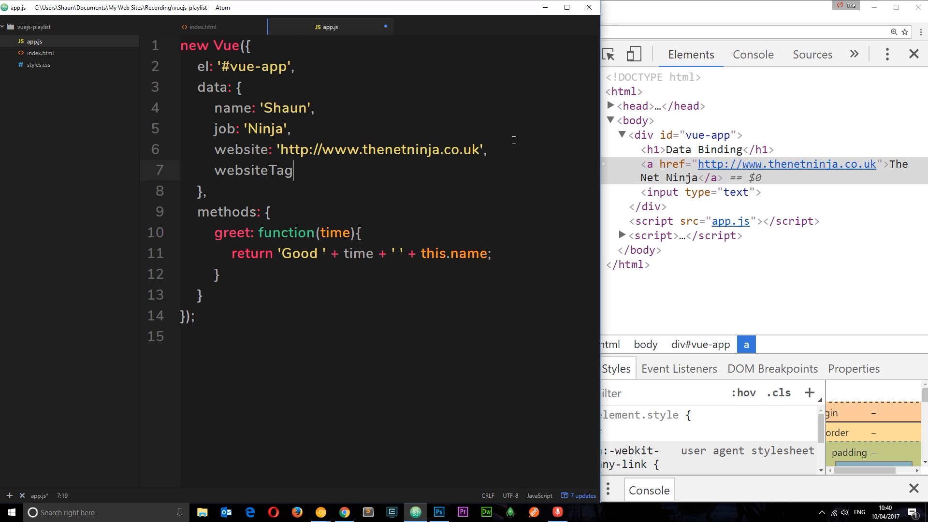
pyautogui.write(": '")
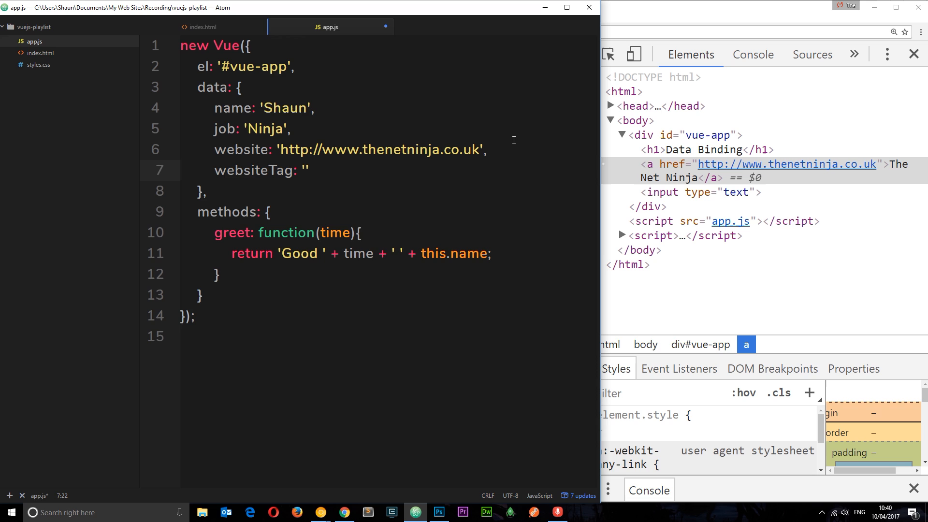
pyautogui.write('<a href')
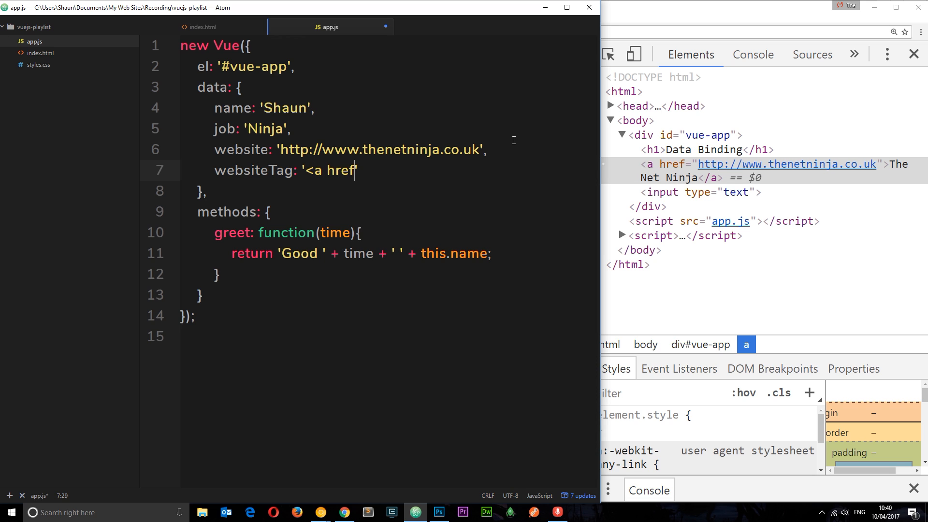
pyautogui.write('="')
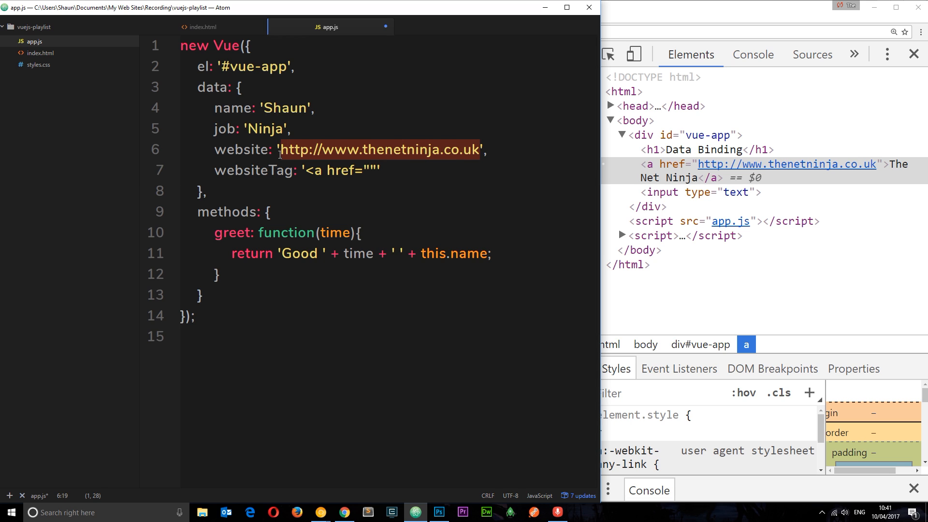
pyautogui.click(373, 170)
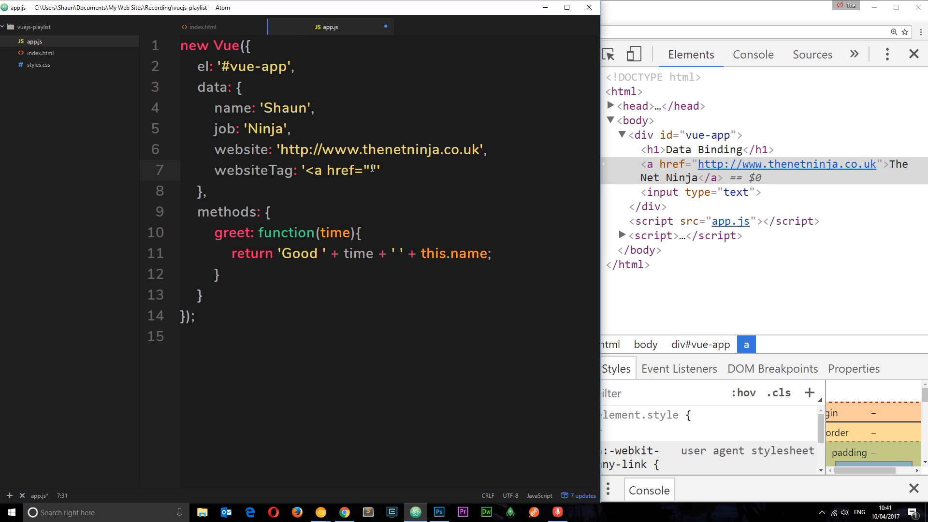
pyautogui.write('http://www.thenetninja.co.uk">')
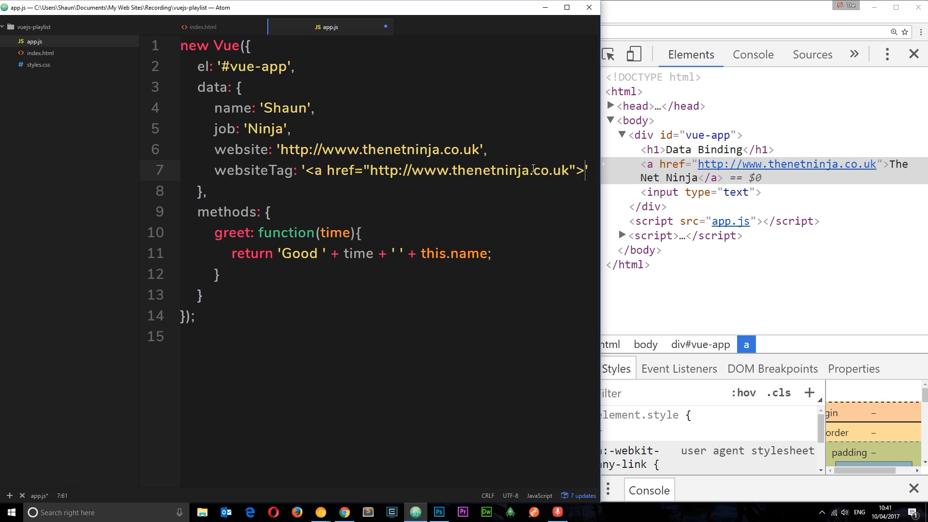
pyautogui.write('Ni')
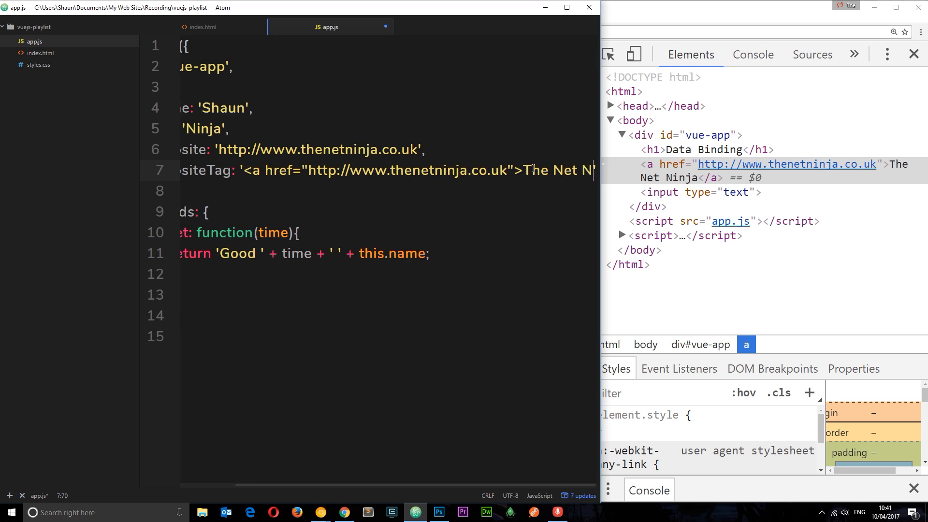
pyautogui.write('Website')
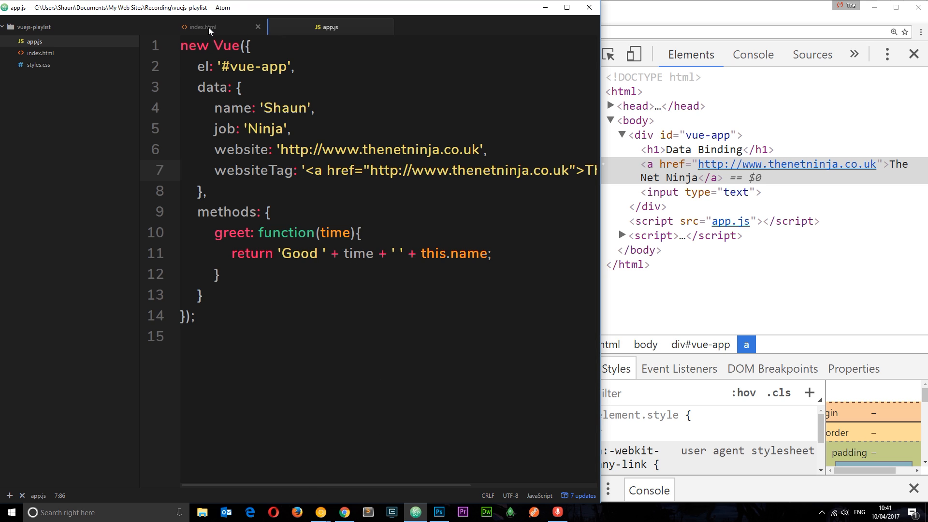
# Highlight the websiteTag anchor printed as raw text "The Net Ninja Website" on the page
pyautogui.click(203, 27)
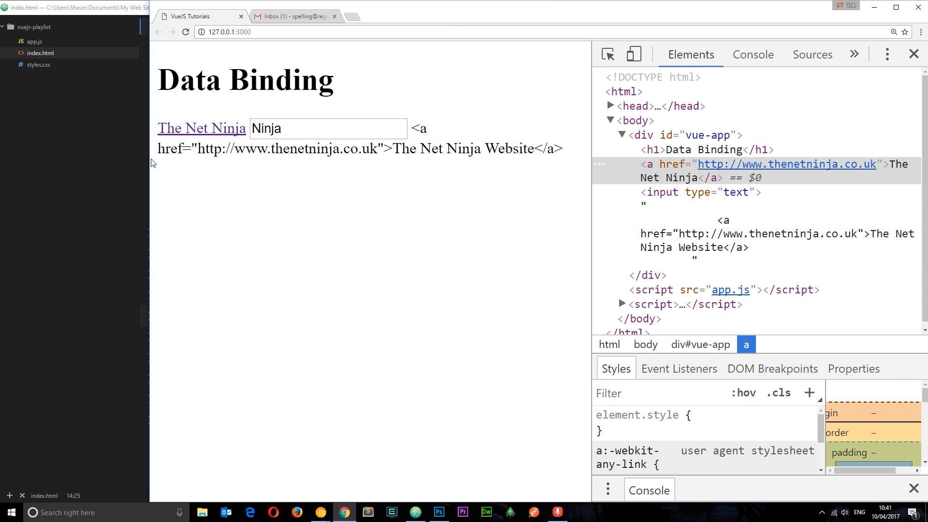
pyautogui.doubleClick(418, 128)
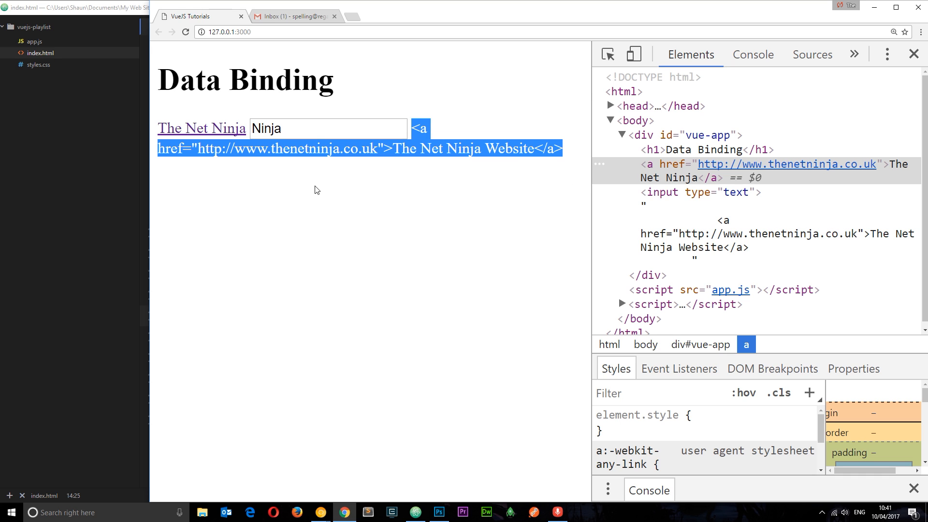
pyautogui.moveTo(249, 205)
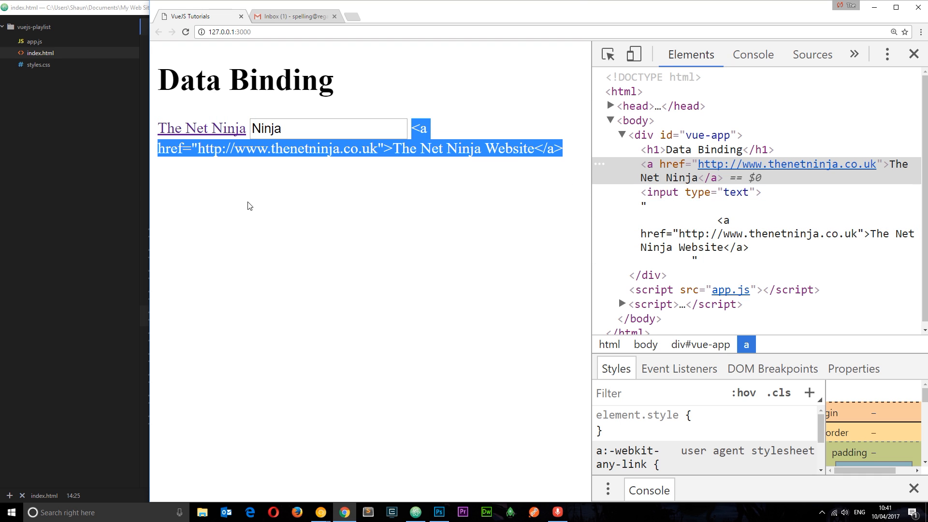
pyautogui.moveTo(538, 179)
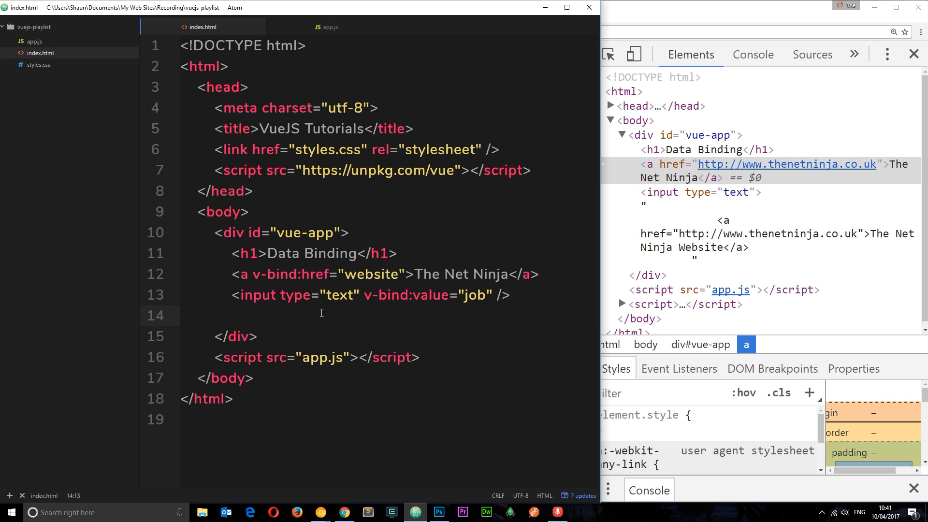
# Add <p v-html="websiteTag"></p> below the input, verifying the property name against app.js
pyautogui.write('<p></p>')
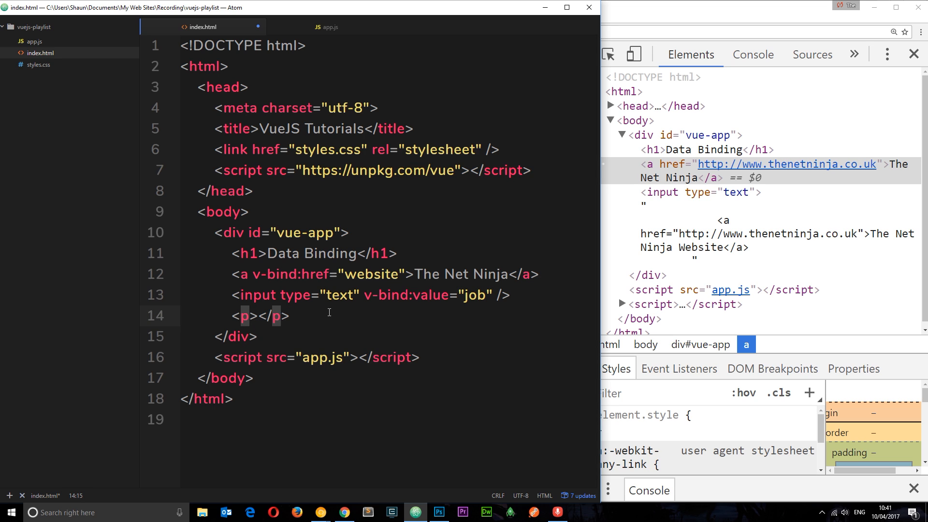
pyautogui.write('v-html="')
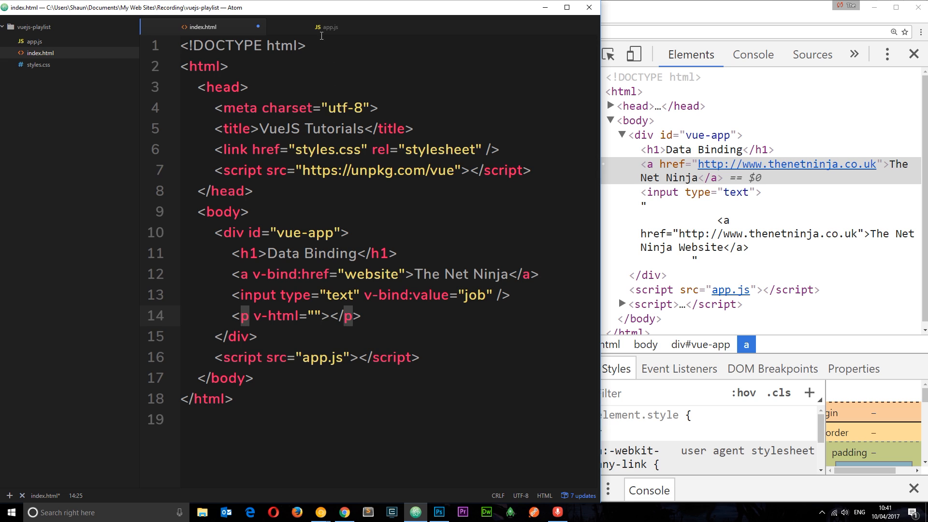
pyautogui.click(327, 27)
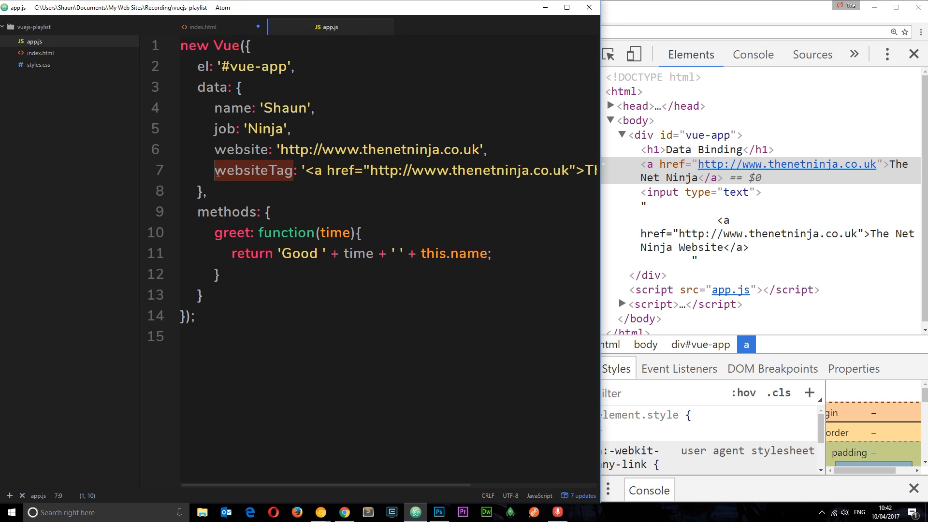
pyautogui.click(202, 26)
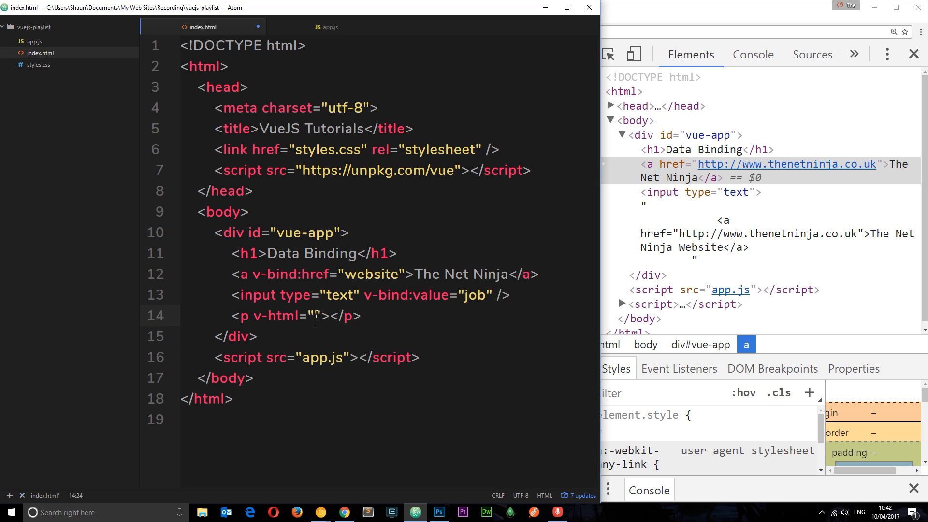
pyautogui.write('websiteTag')
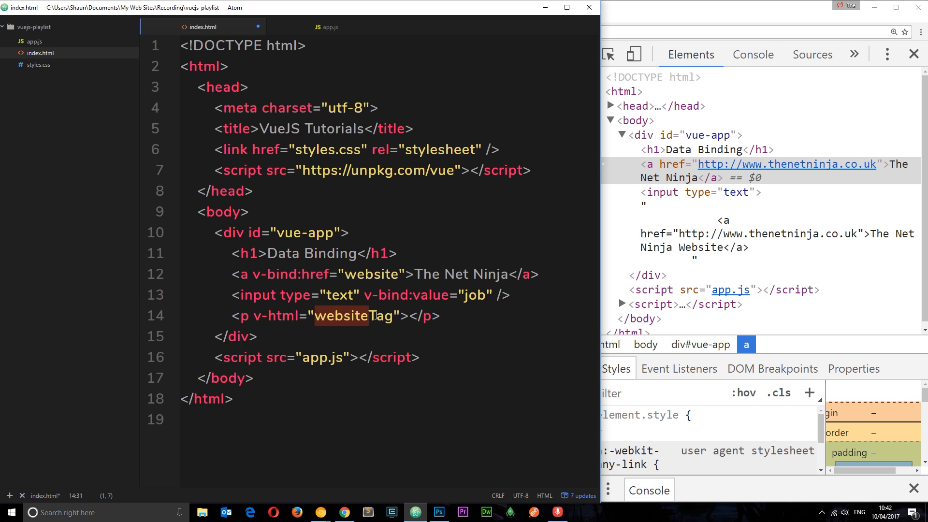
pyautogui.click(255, 316)
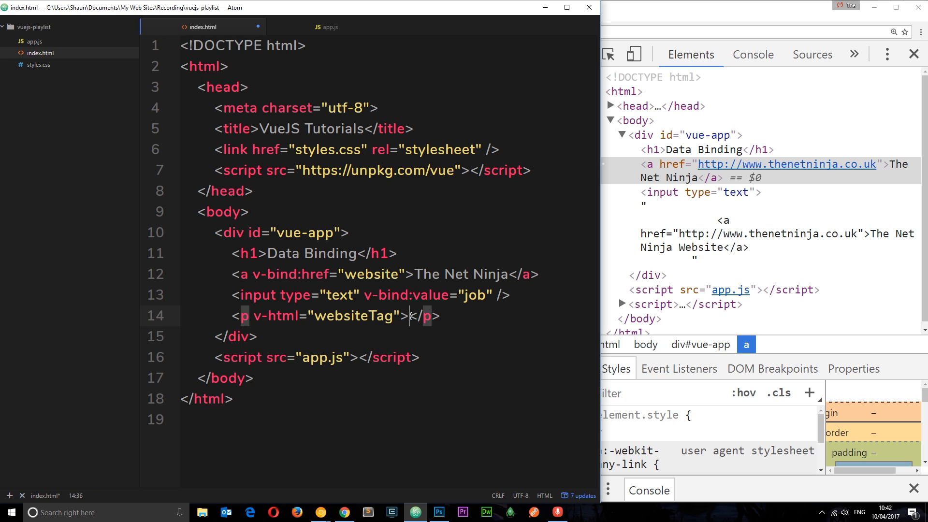
pyautogui.click(327, 27)
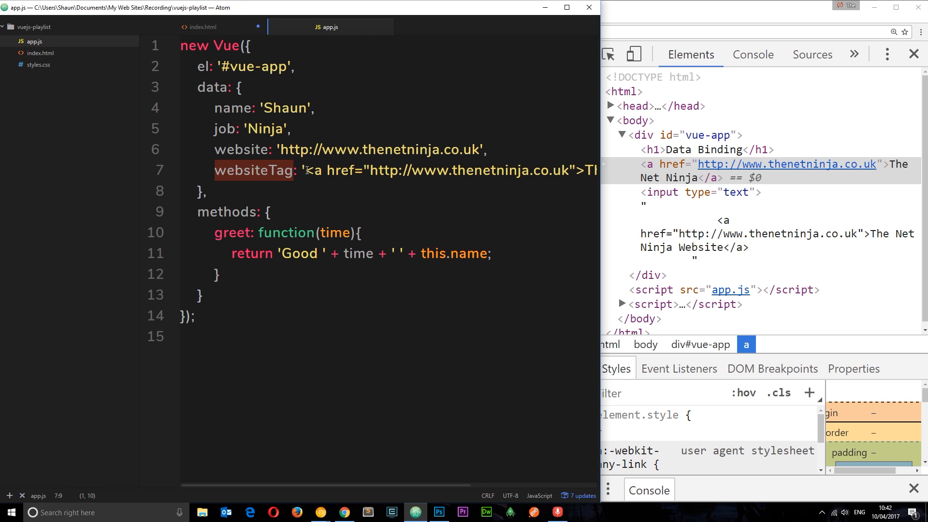
pyautogui.click(204, 26)
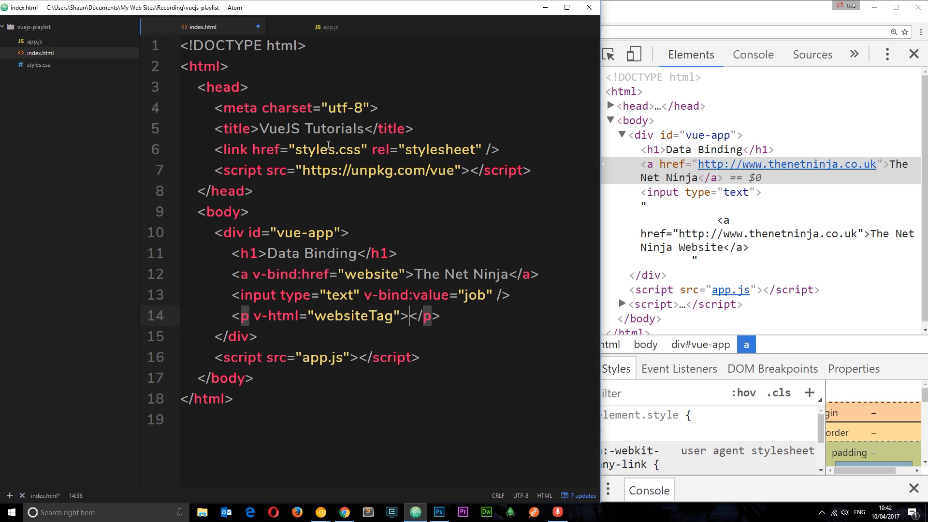
pyautogui.click(342, 512)
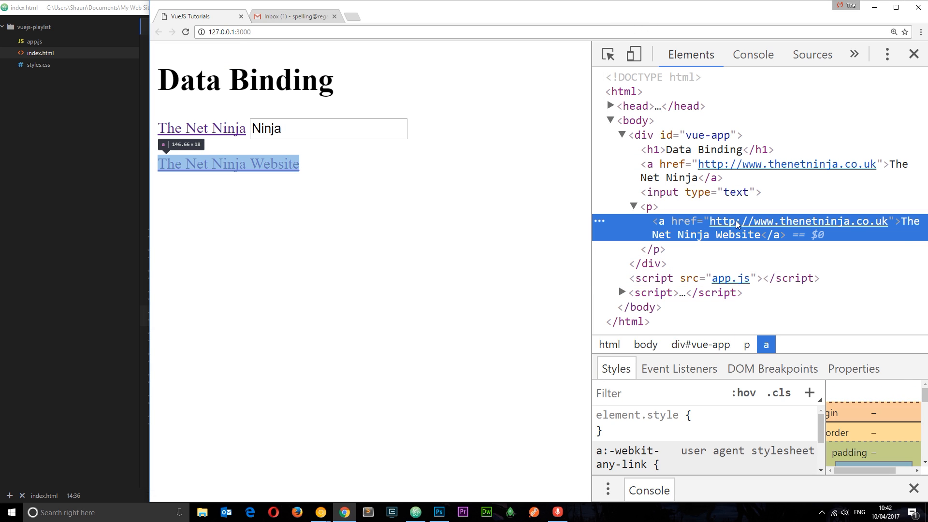
pyautogui.moveTo(412, 172)
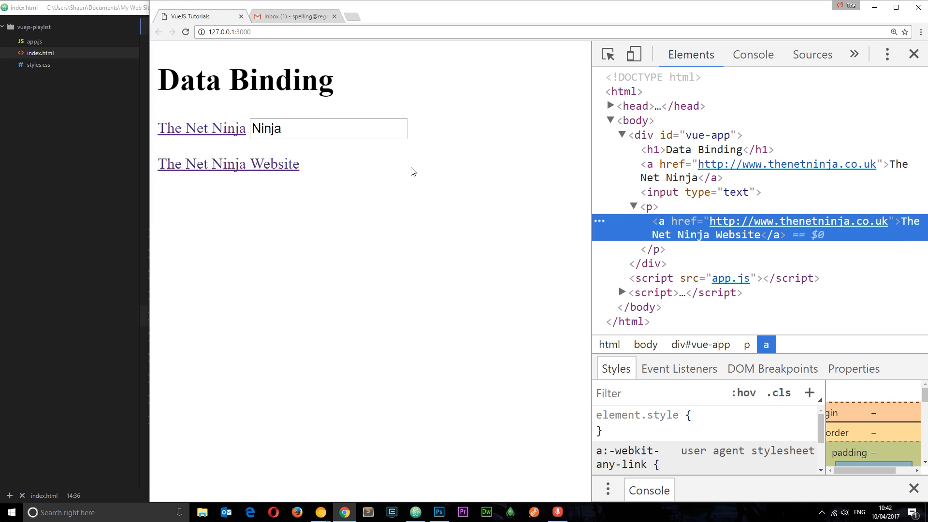
pyautogui.moveTo(357, 174)
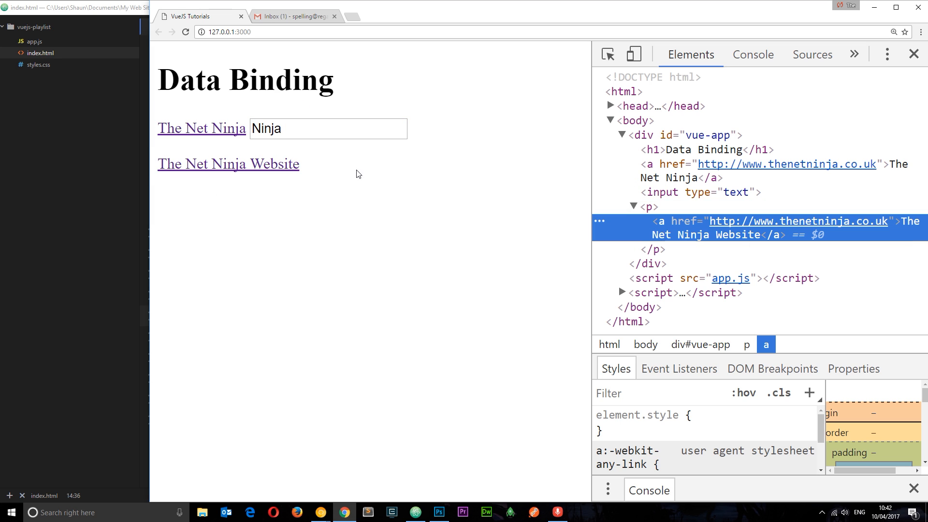
pyautogui.moveTo(50, 181)
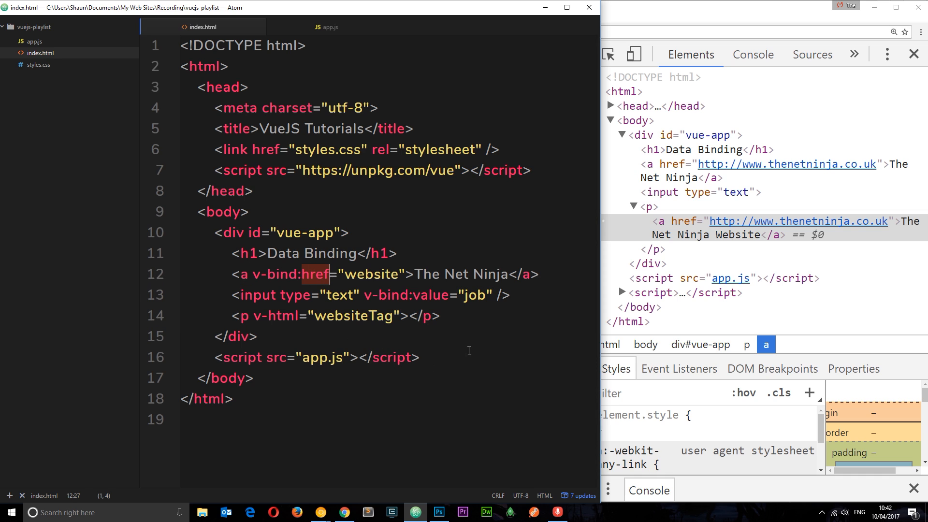
pyautogui.moveTo(435, 274)
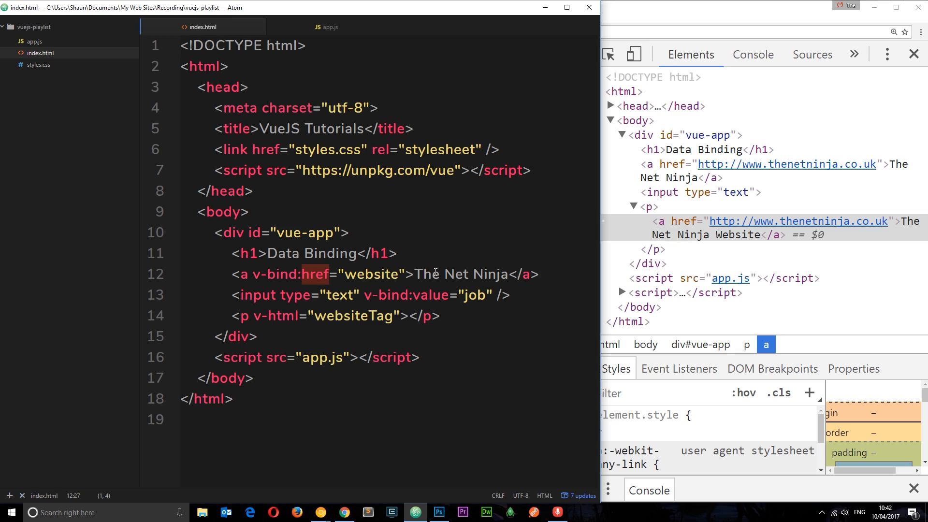